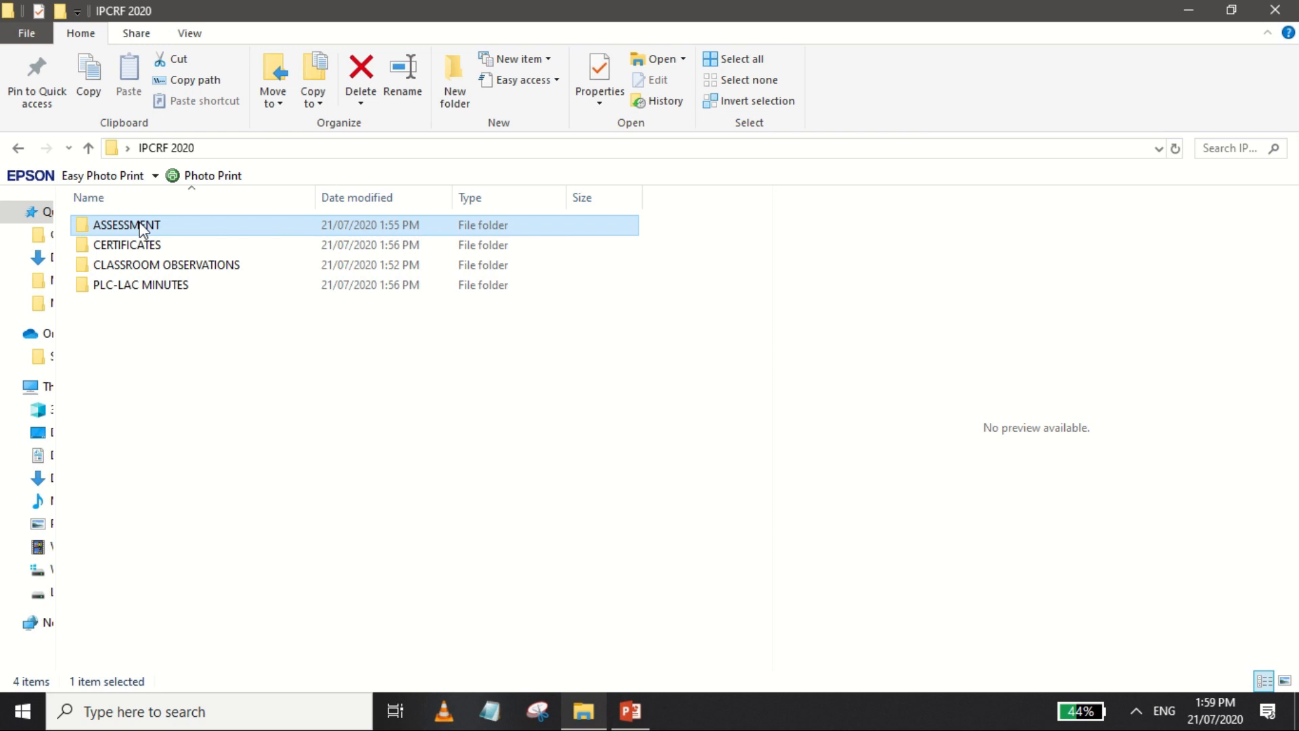
# Browse from ASSESSMENT back to IPCRF 2020, then into CLASSROOM OBSERVATIONS and the COT 1 folder
pyautogui.doubleClick(126, 224)
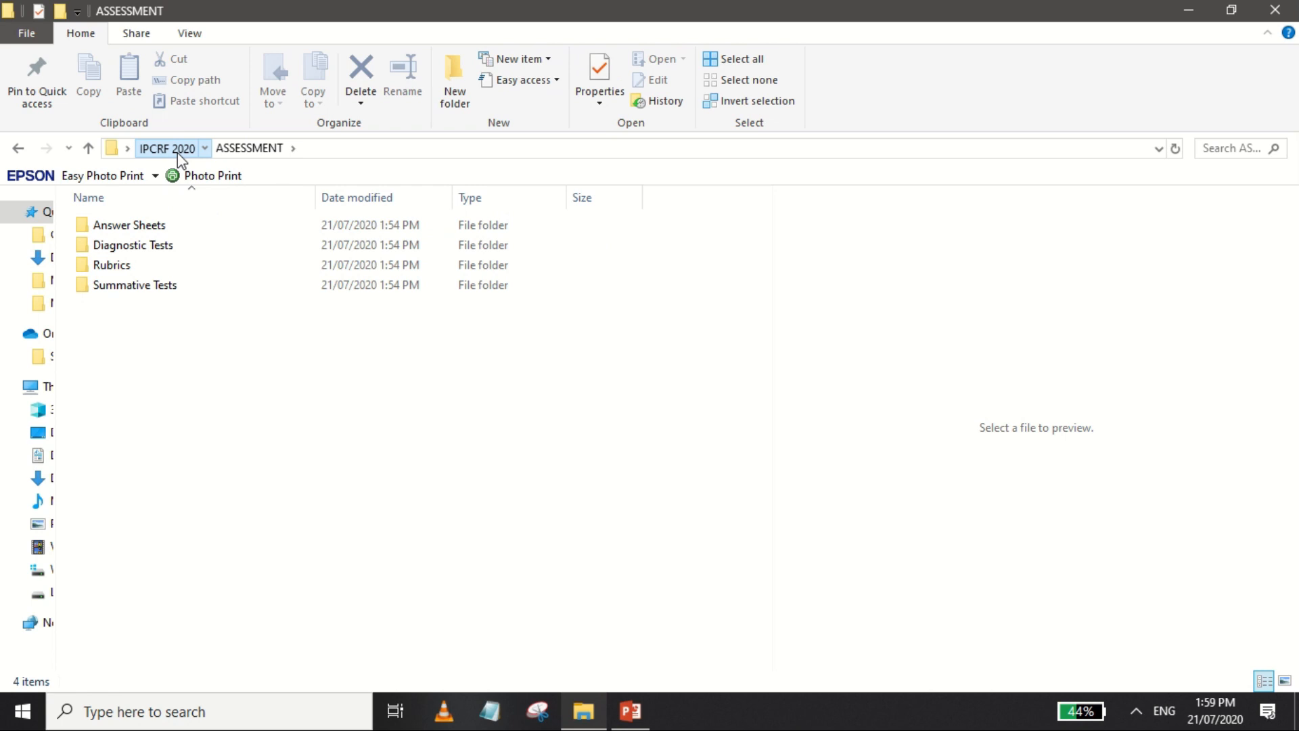
pyautogui.click(166, 147)
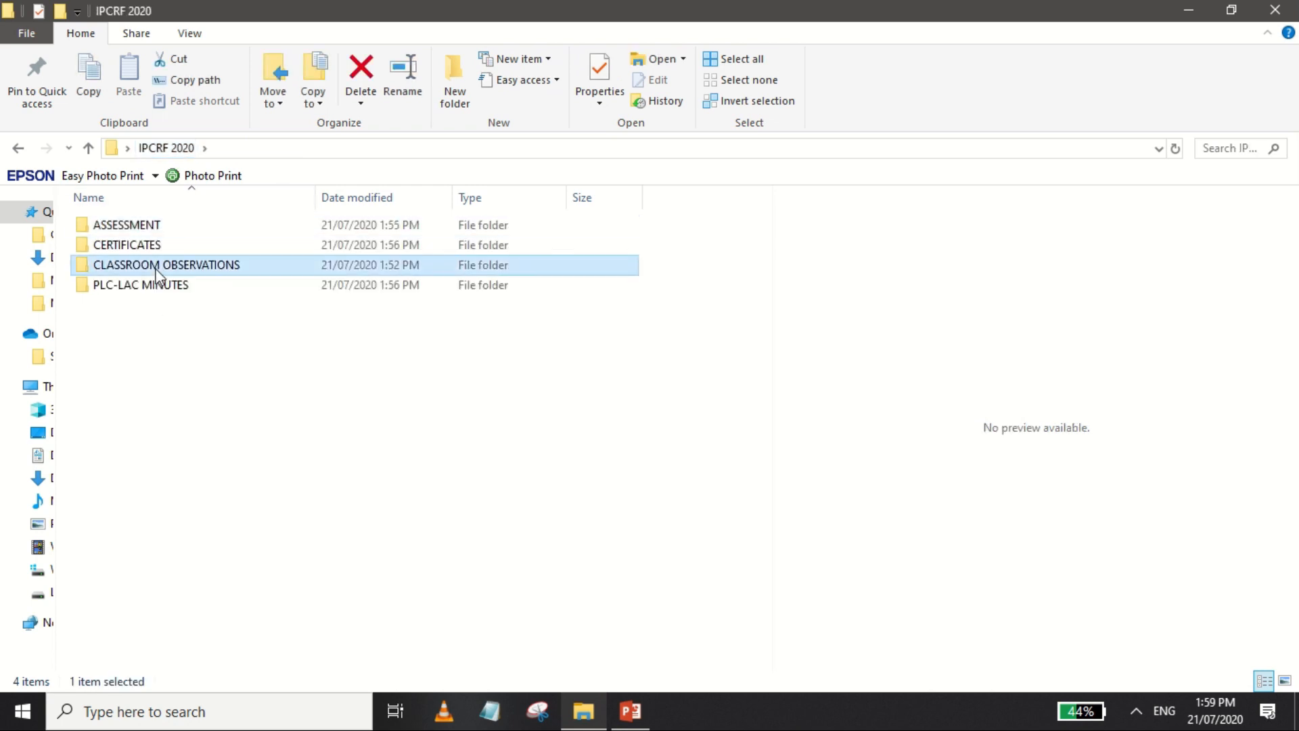
pyautogui.doubleClick(166, 264)
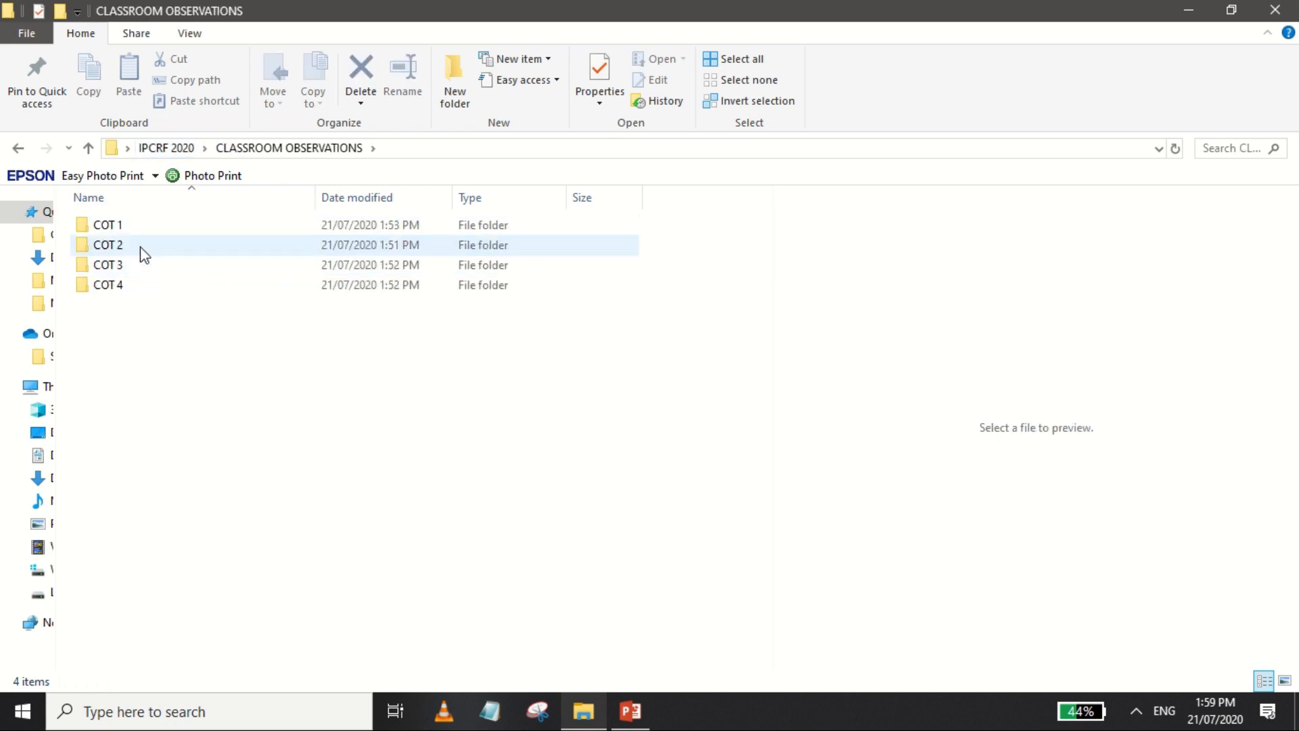
pyautogui.doubleClick(107, 224)
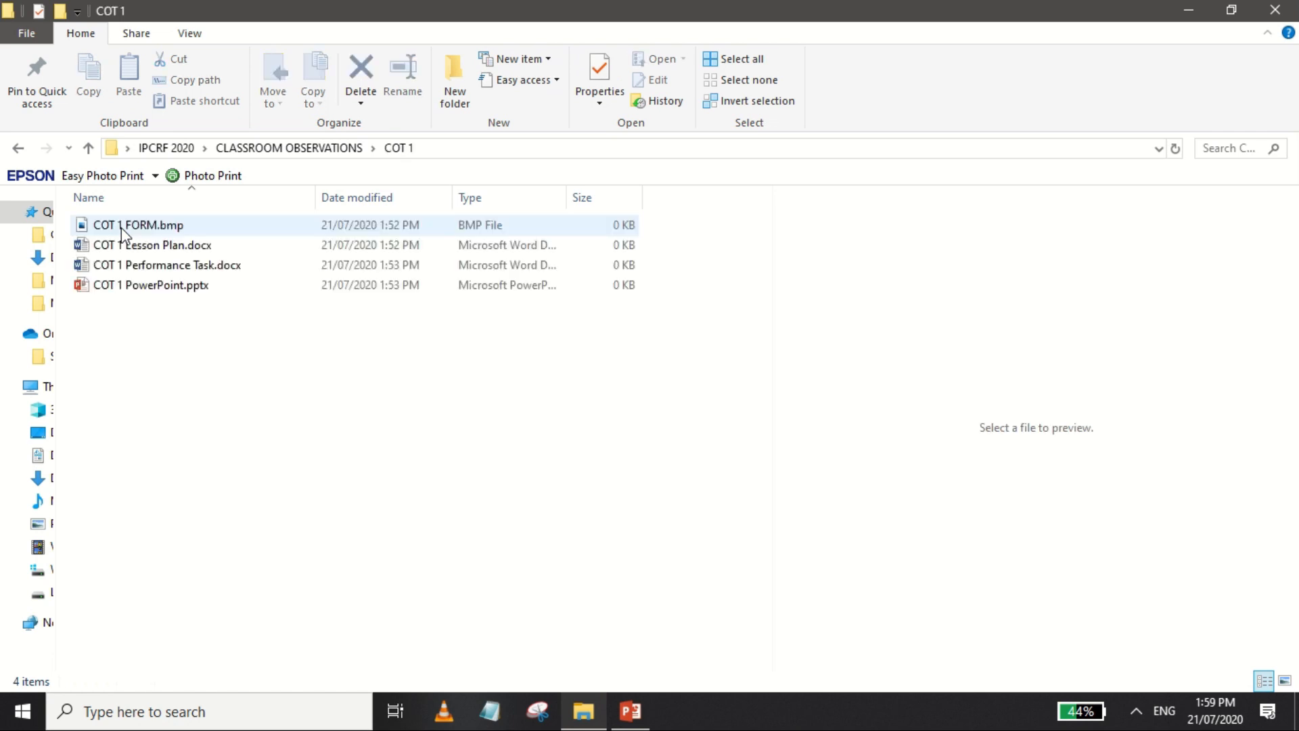
pyautogui.moveTo(138, 224)
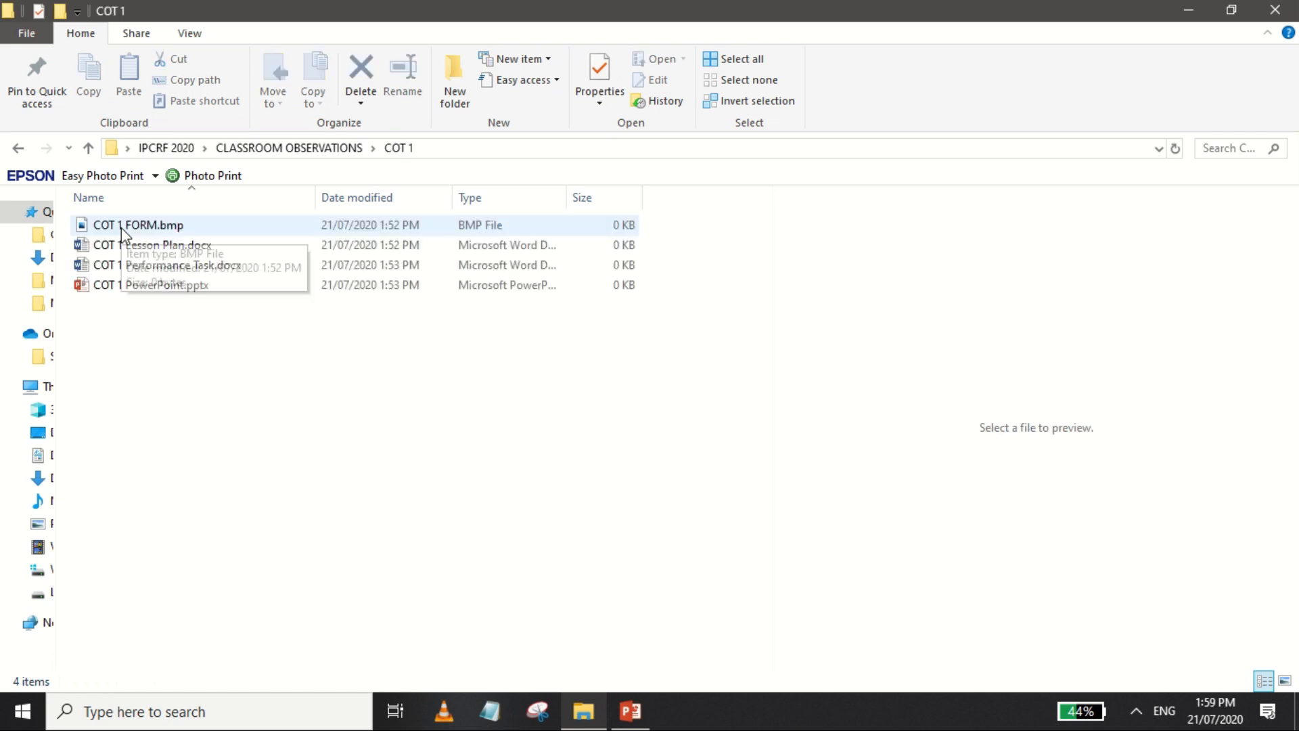
pyautogui.moveTo(671, 31)
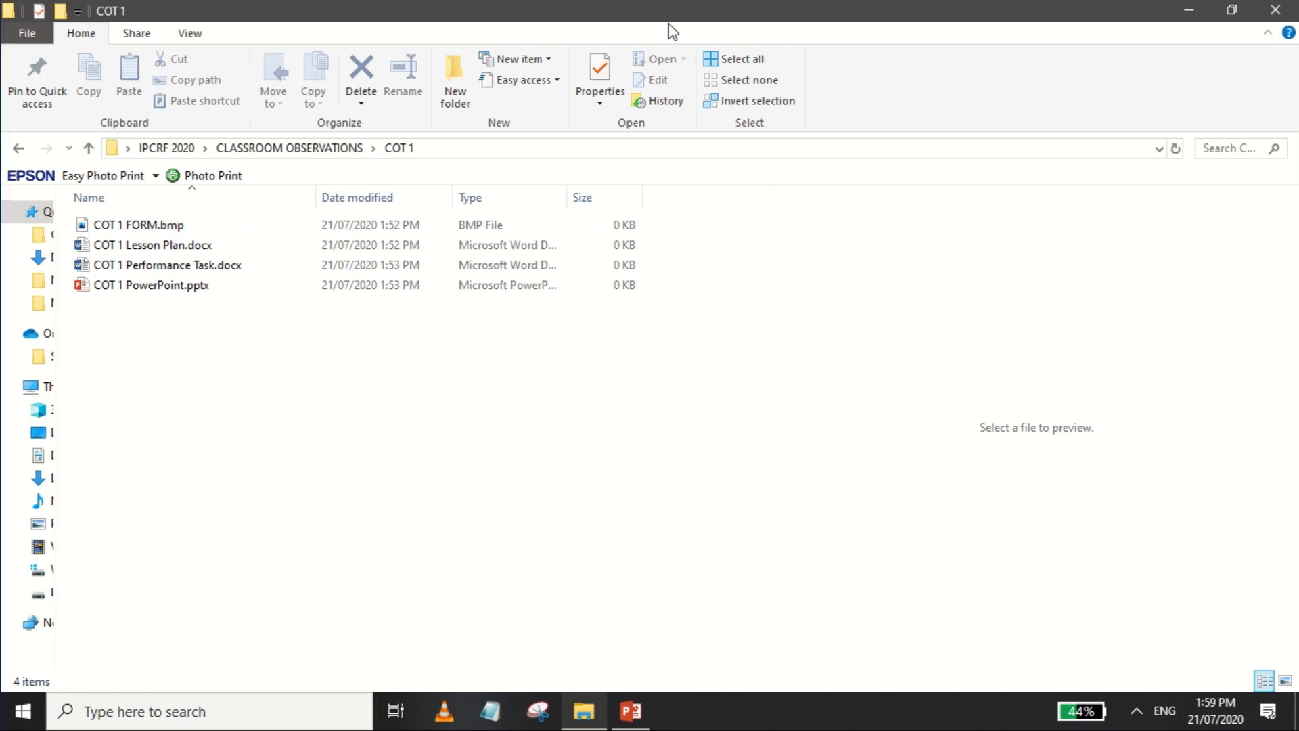
pyautogui.click(377, 349)
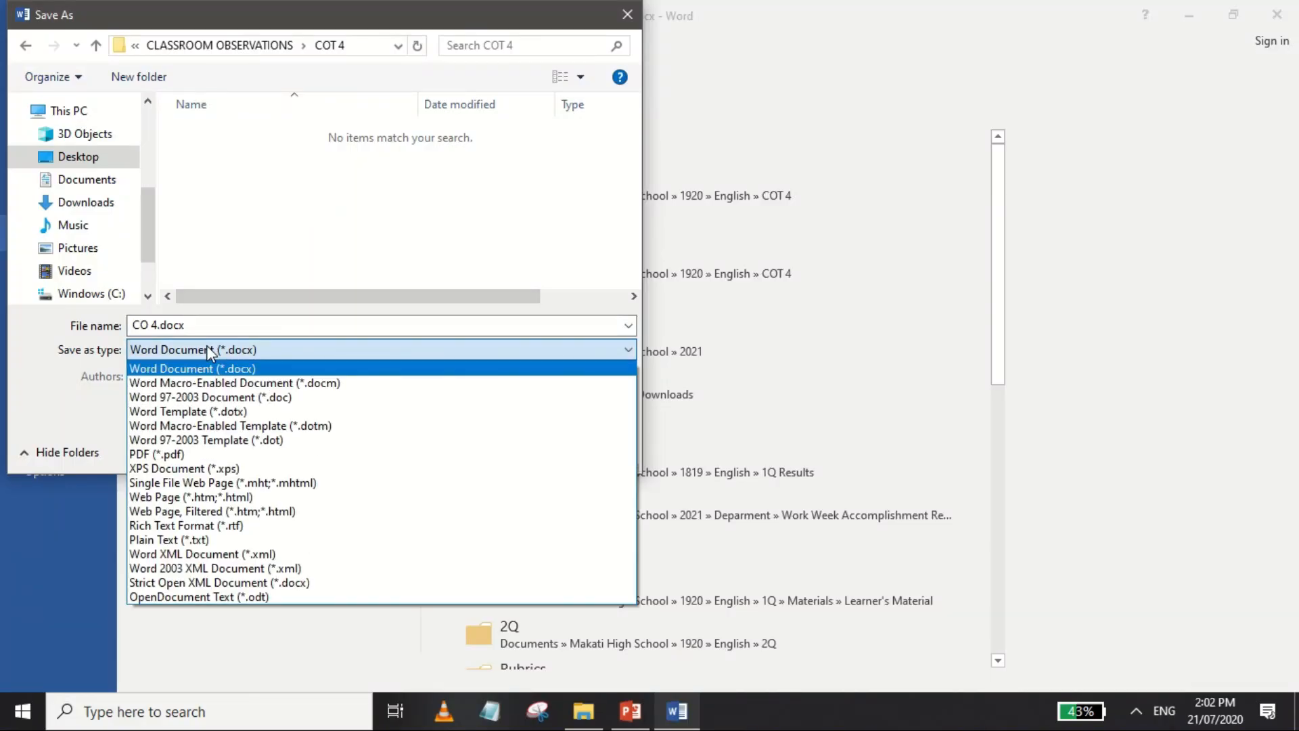
# Choose PDF (*.pdf) as the save format for CO 4 in the COT 4 folder and save it
pyautogui.click(155, 455)
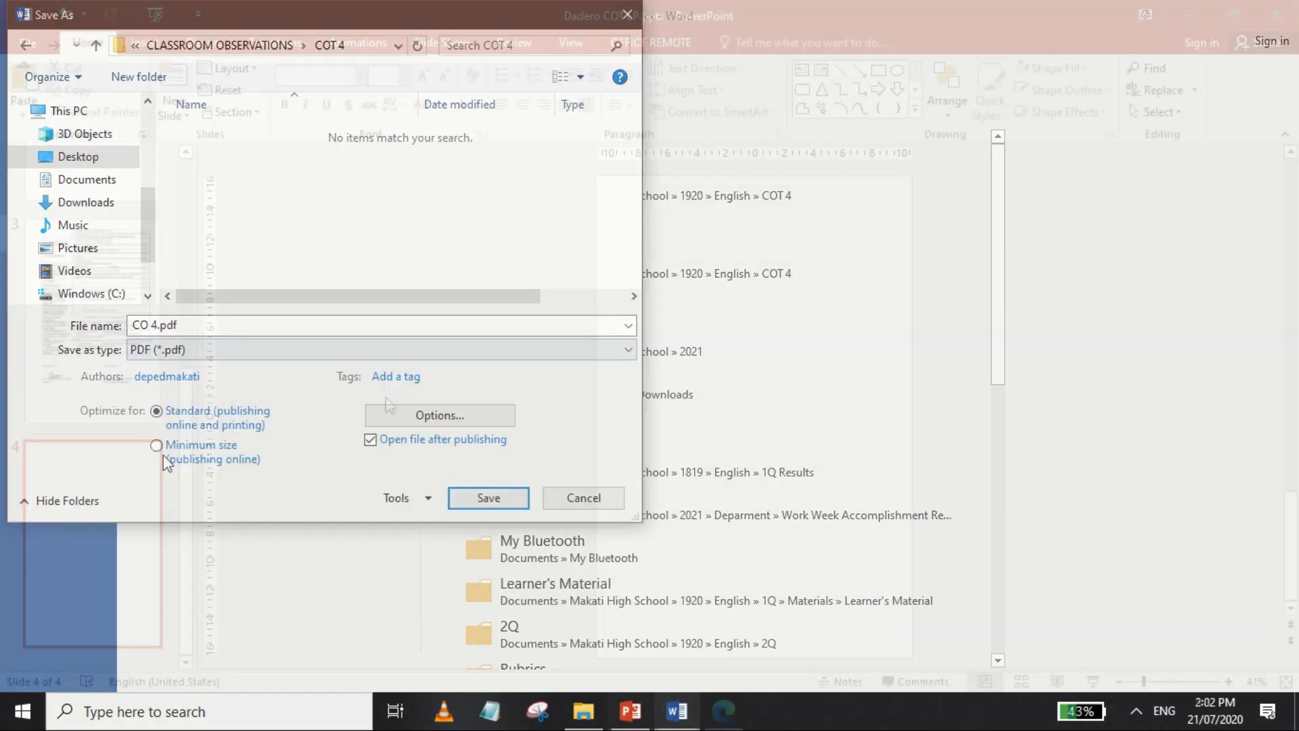
pyautogui.click(487, 498)
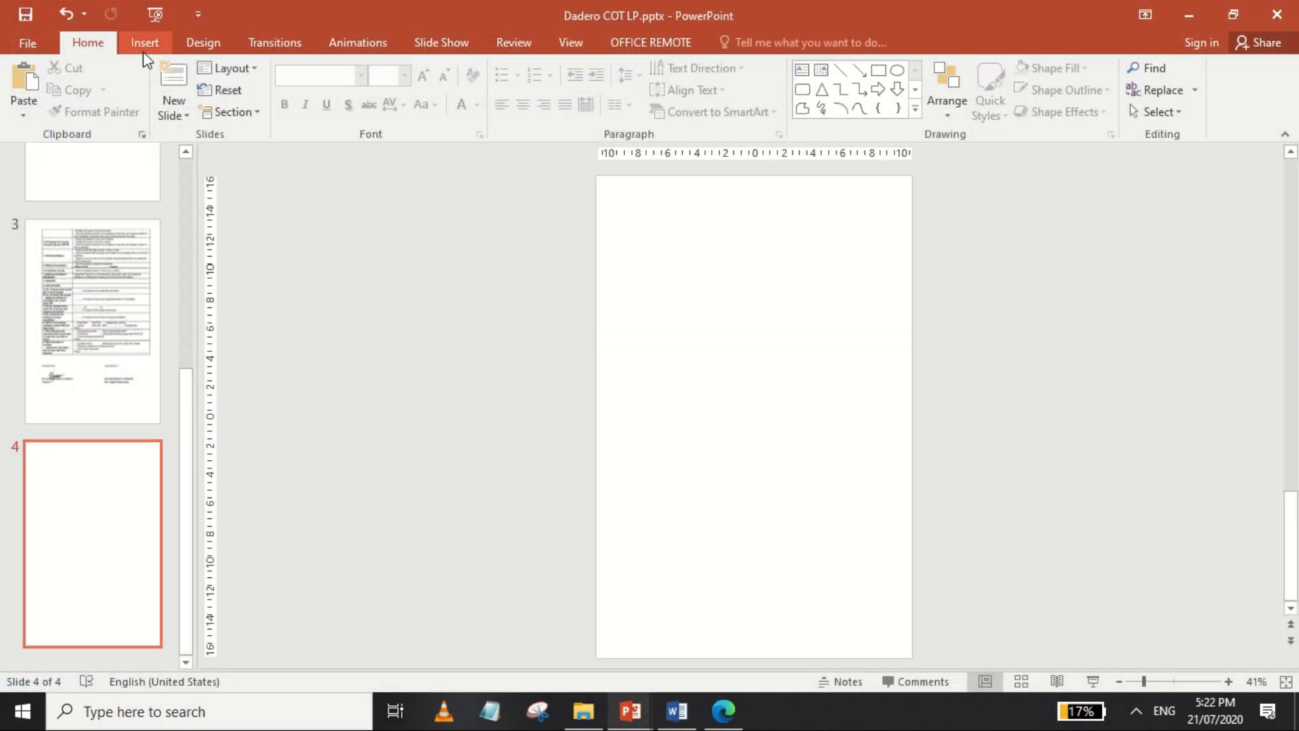
pyautogui.click(219, 86)
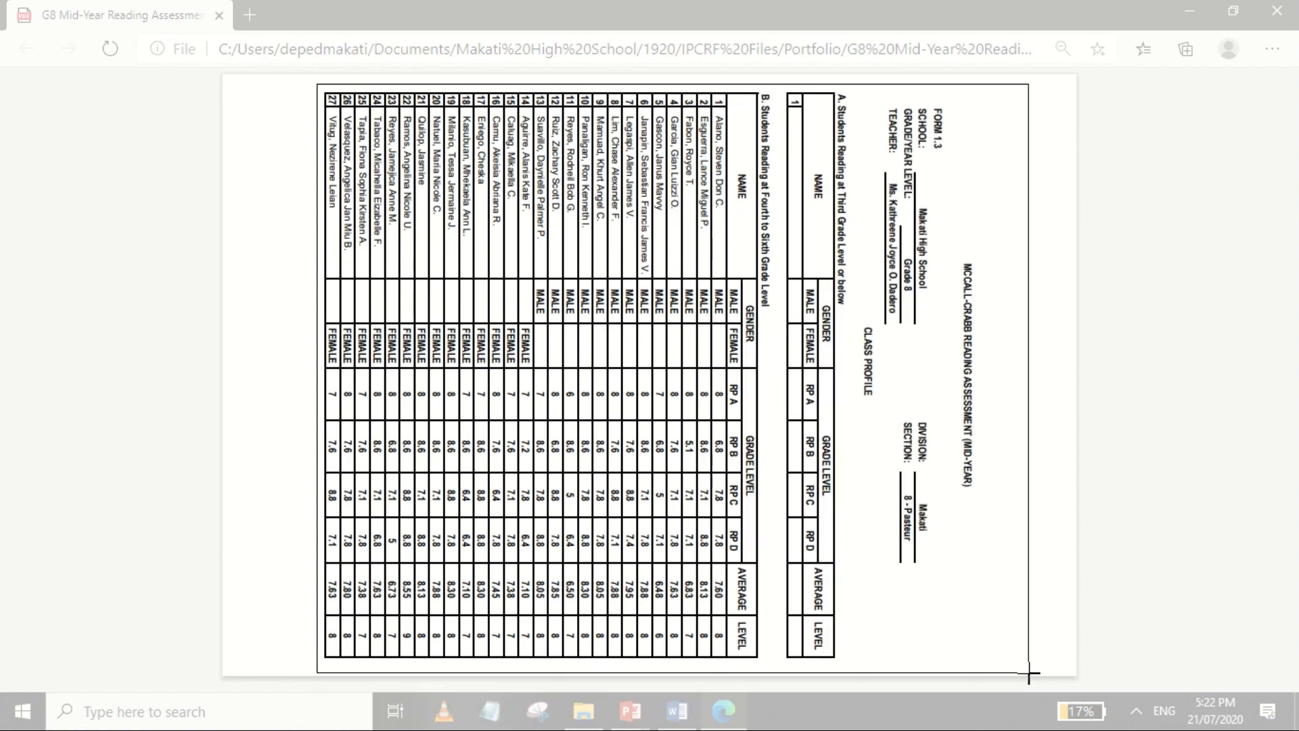
pyautogui.click(630, 711)
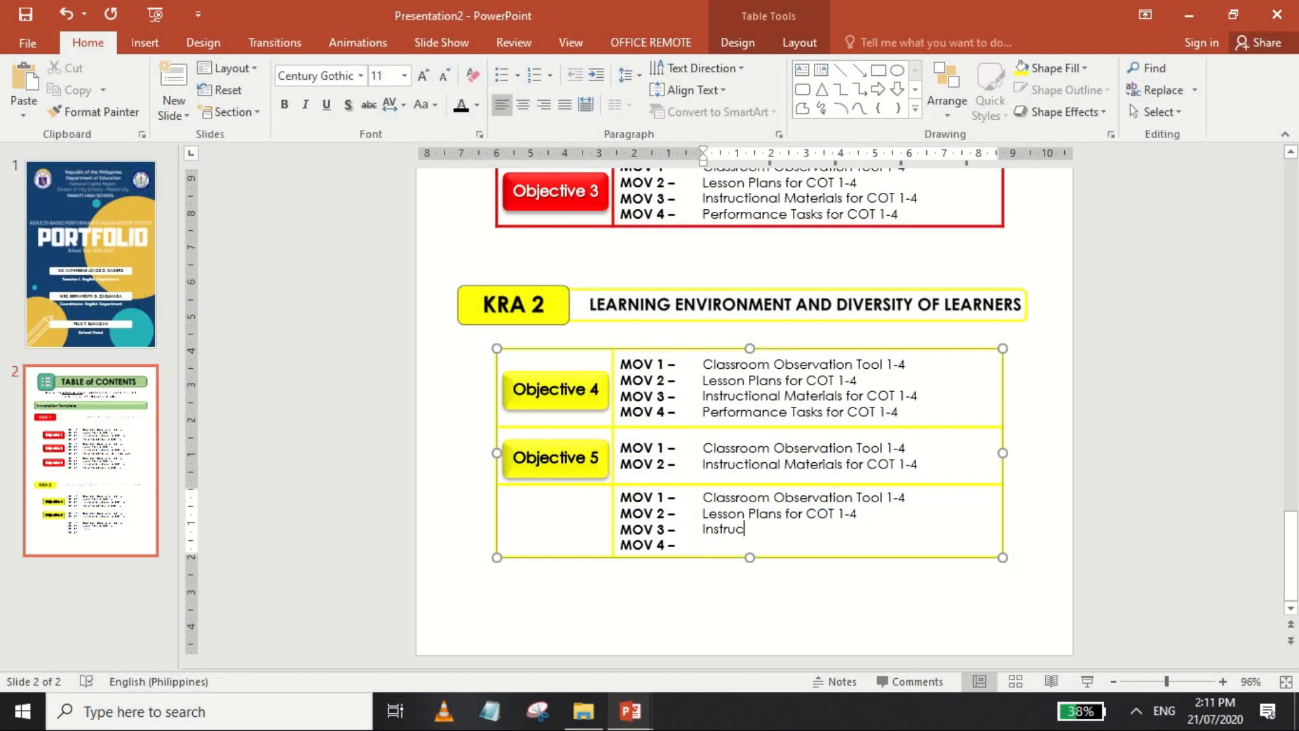
# Enter 'Instructional Materials for COT 1-4' as MOV 3 and start 'Performance Tasks' as MOV 4
pyautogui.write('tional Materials for')
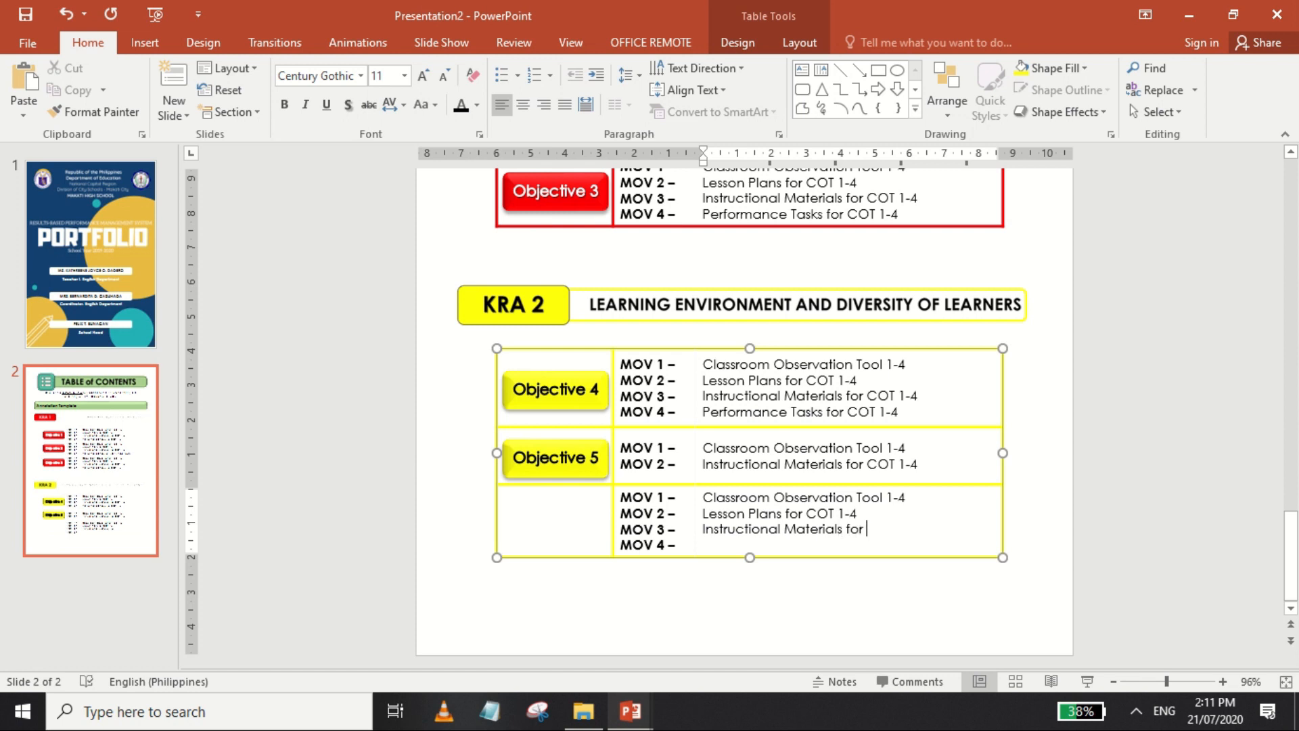
pyautogui.write('COT 1-4')
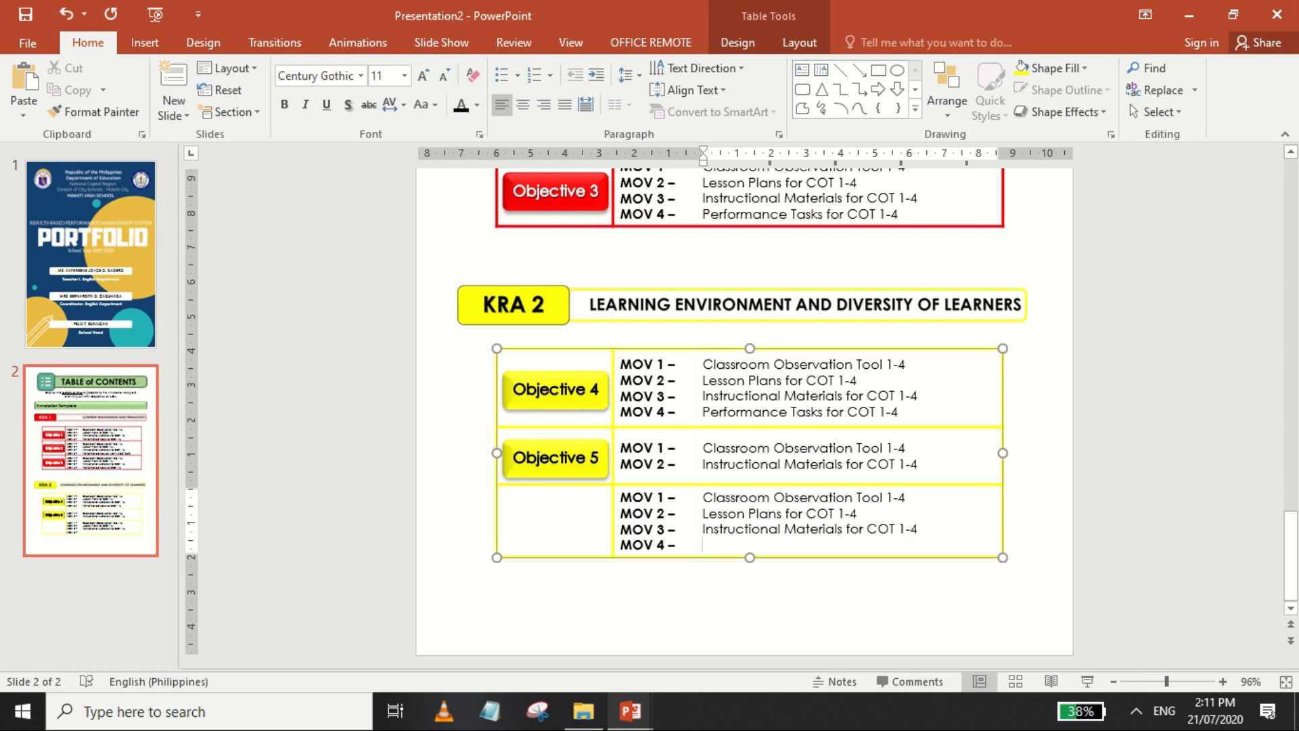
pyautogui.write('Performance Tas')
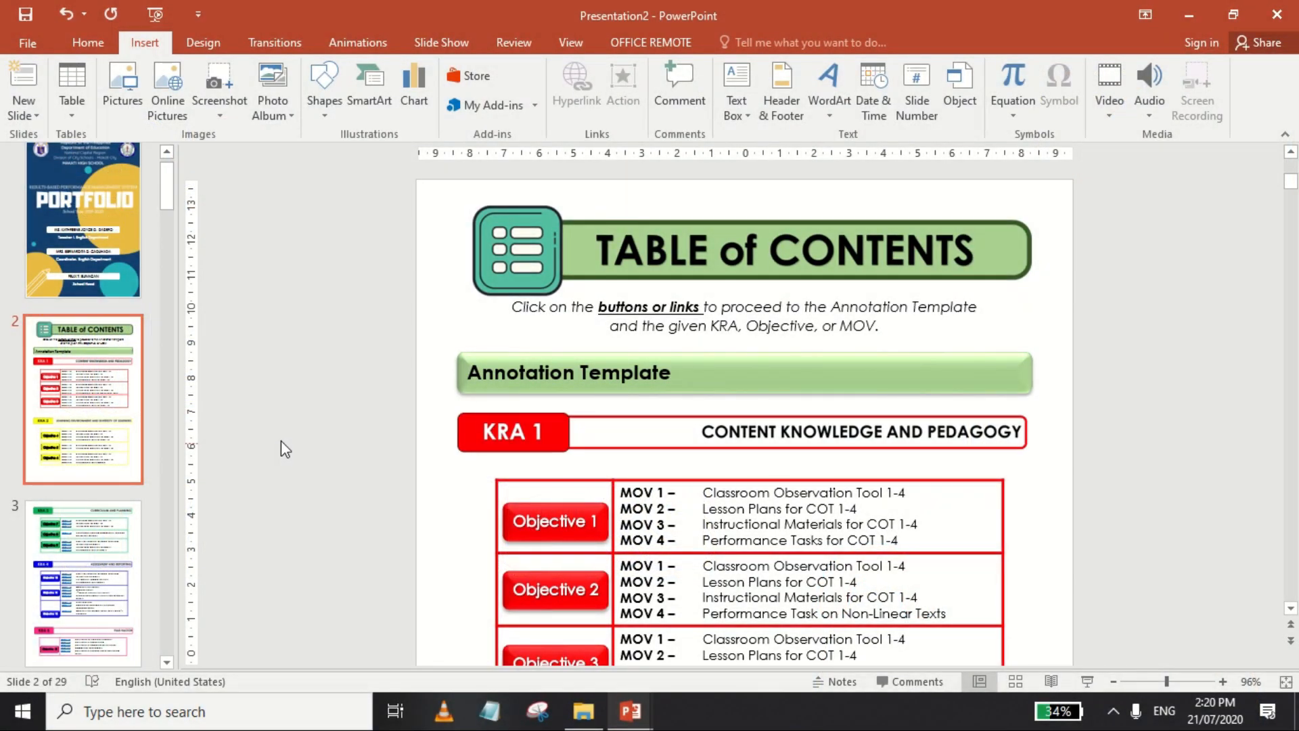
# Hyperlink the Annotation Template bar to ANNOTATIONS for RPMS with Coaching Form.xlsx in the IPCRF 2020 folder
pyautogui.click(567, 372)
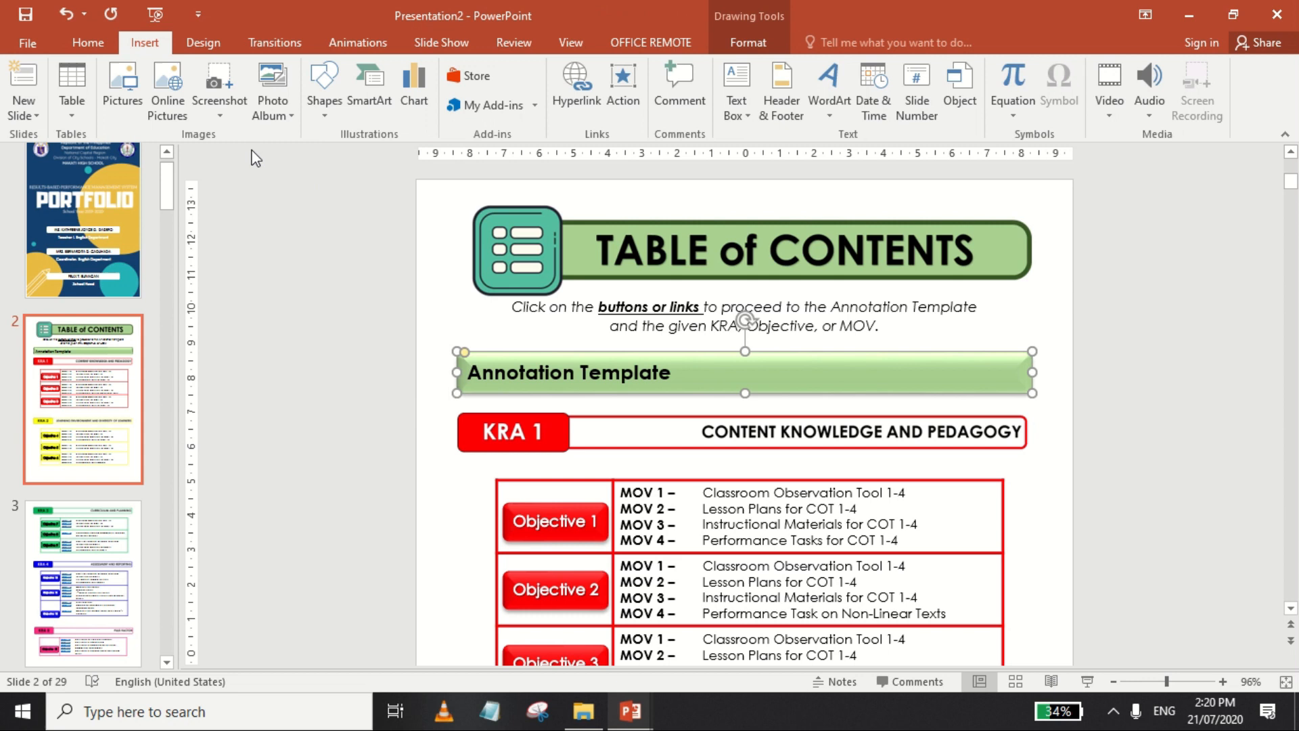
pyautogui.moveTo(167, 63)
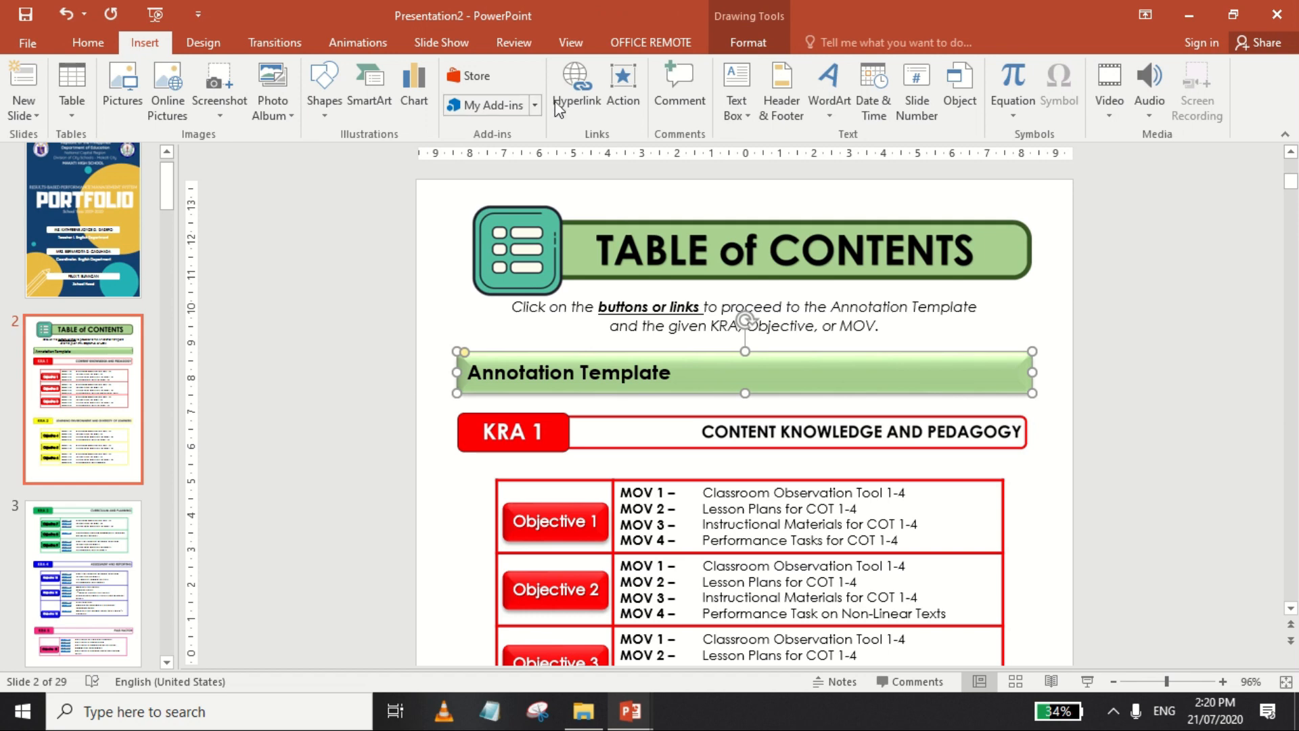
pyautogui.moveTo(577, 83)
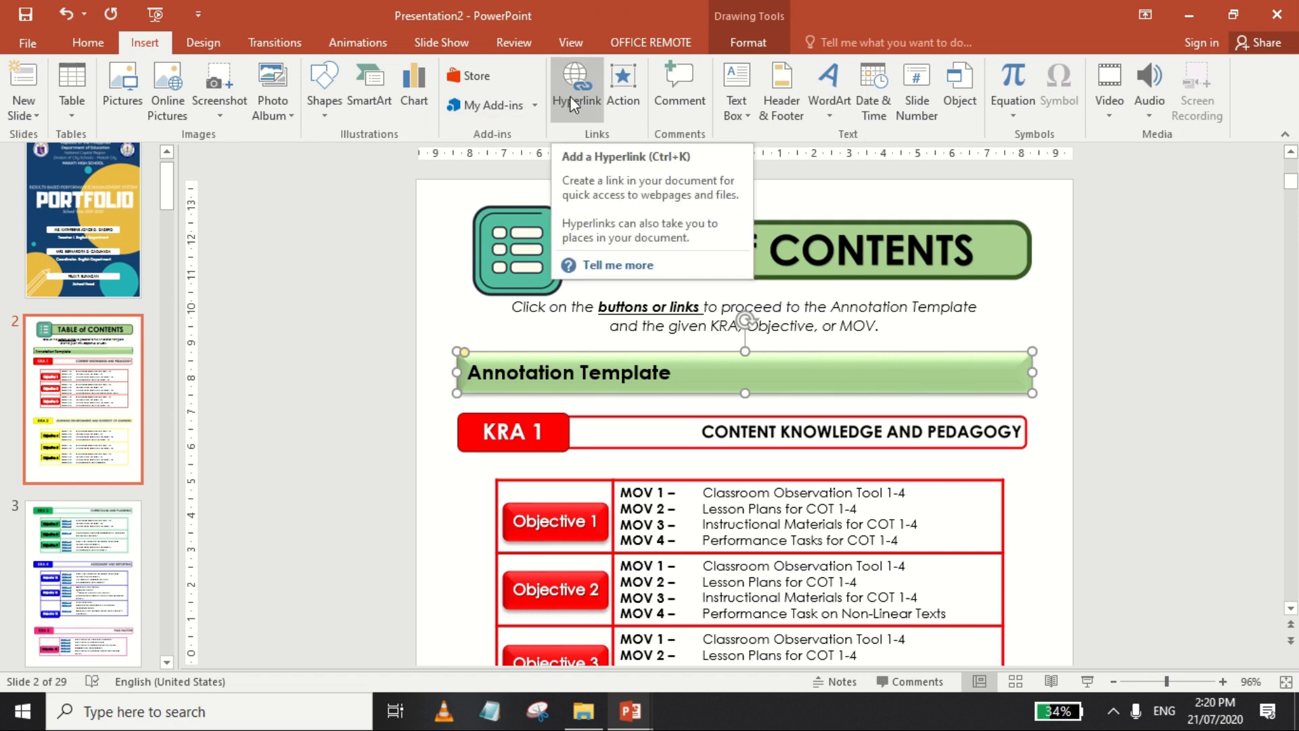
pyautogui.click(576, 82)
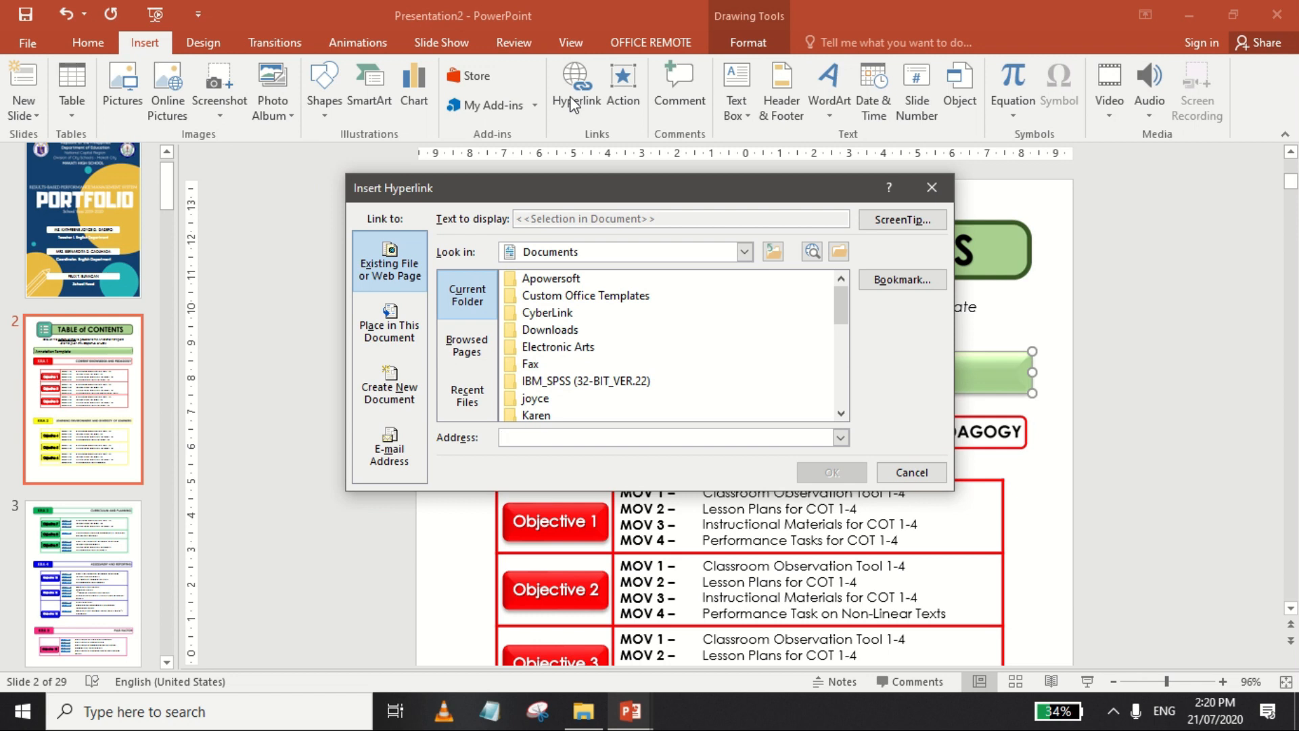
pyautogui.moveTo(382, 282)
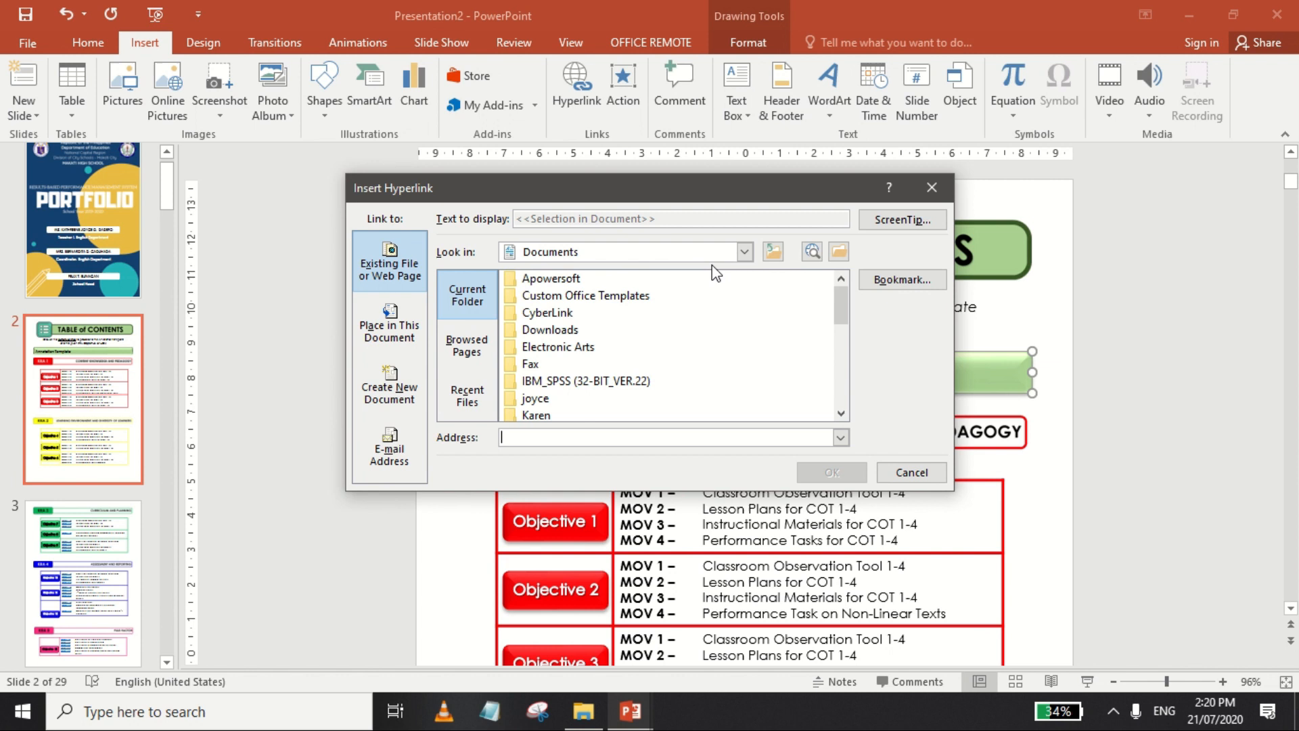
pyautogui.click(743, 251)
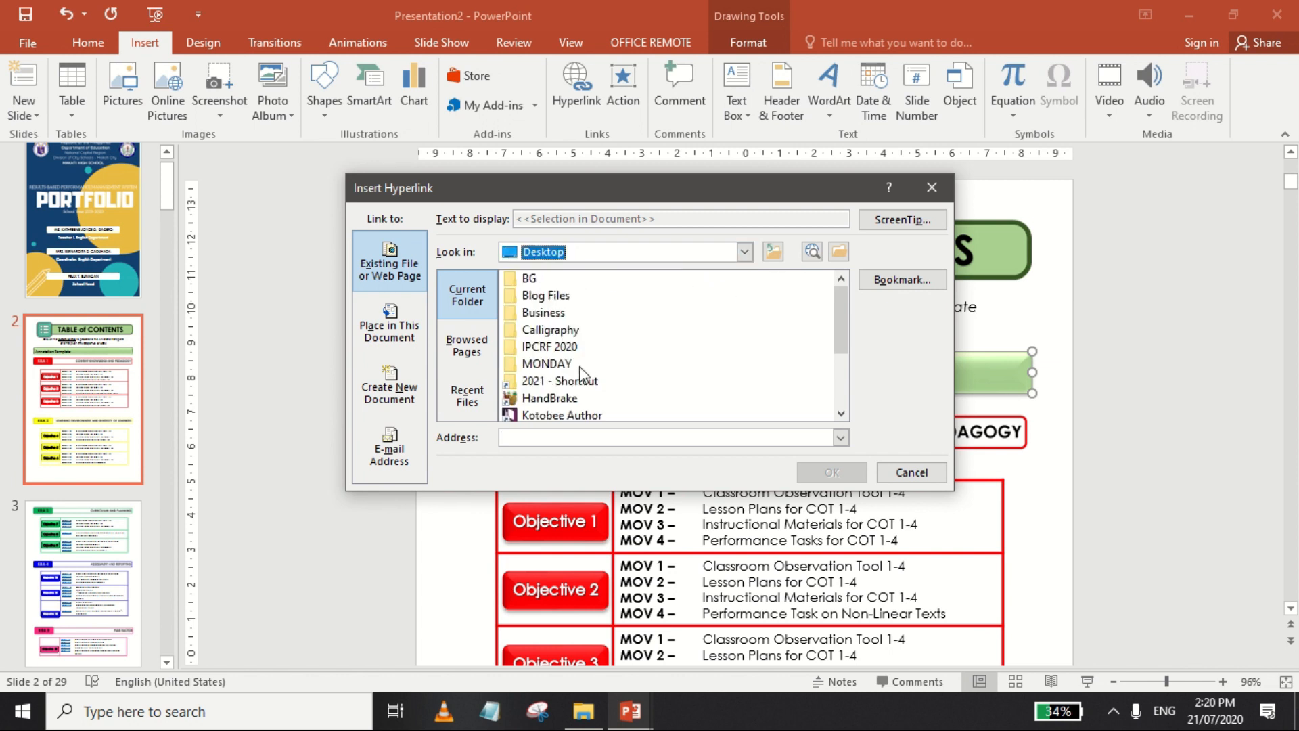
pyautogui.doubleClick(548, 346)
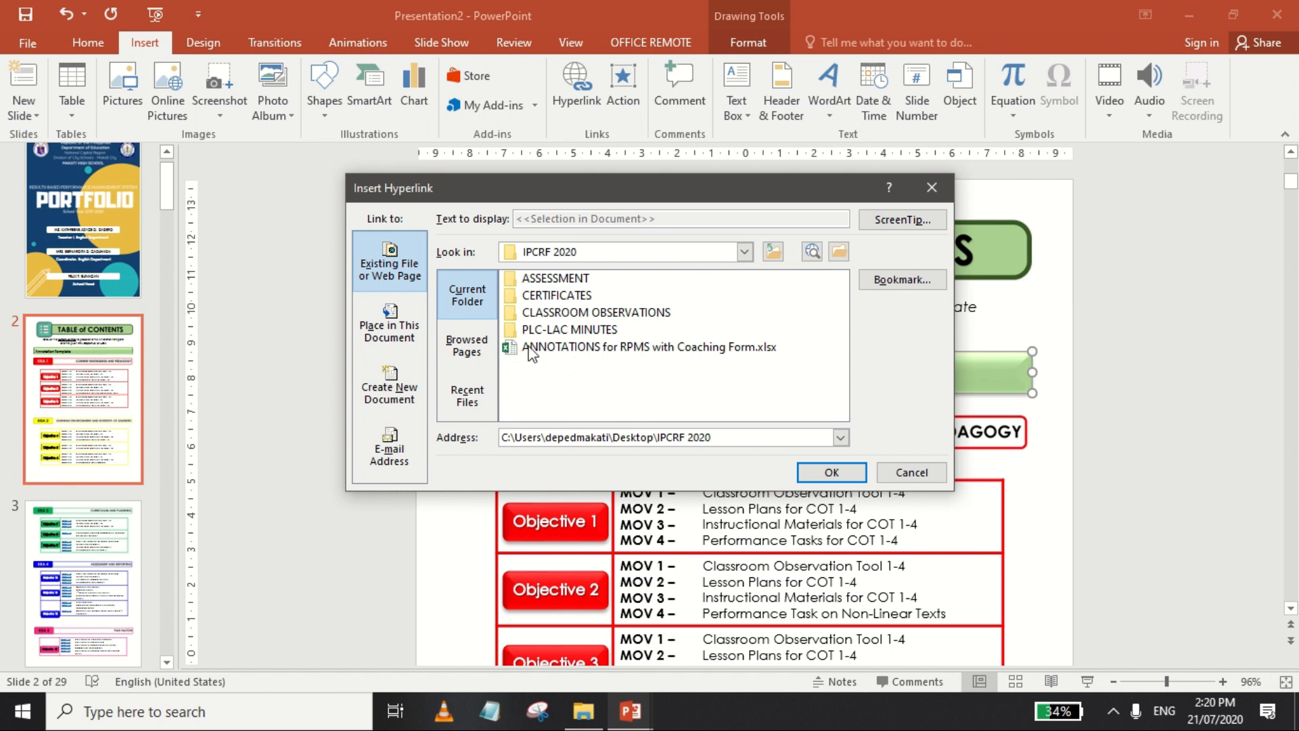
pyautogui.click(651, 346)
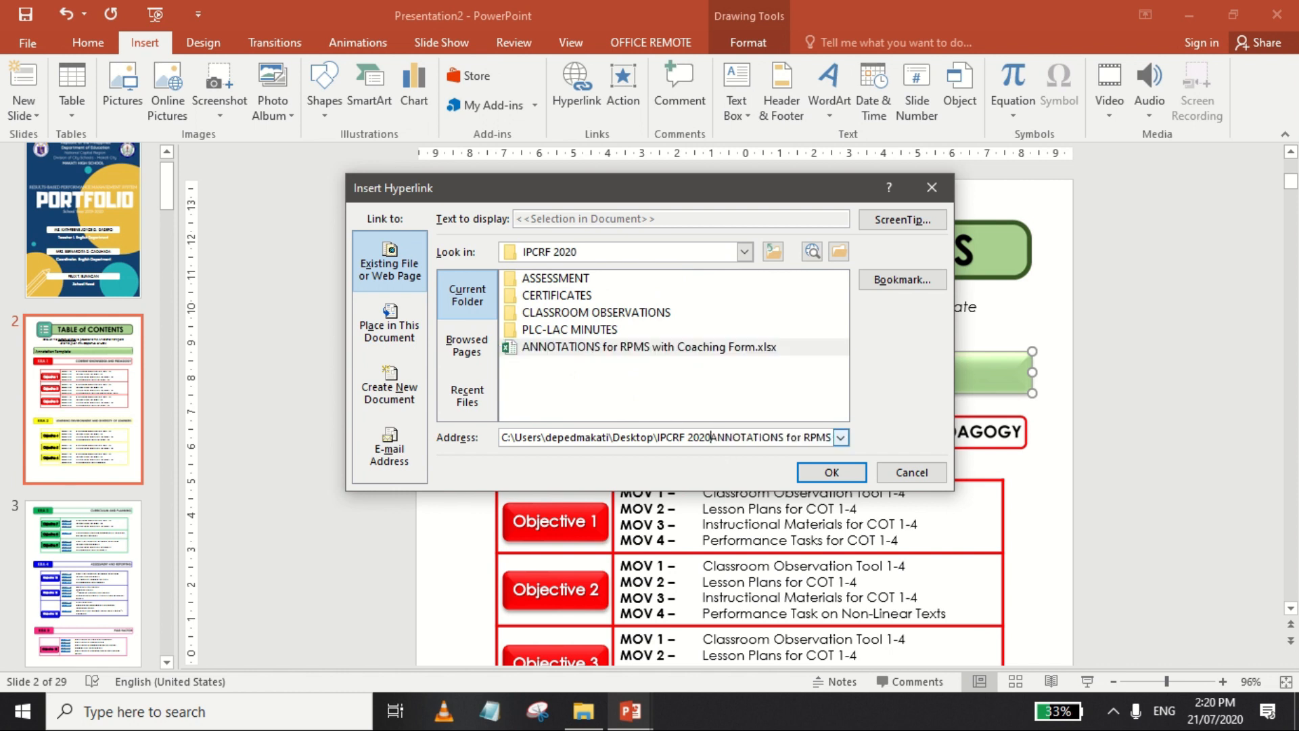
pyautogui.click(616, 347)
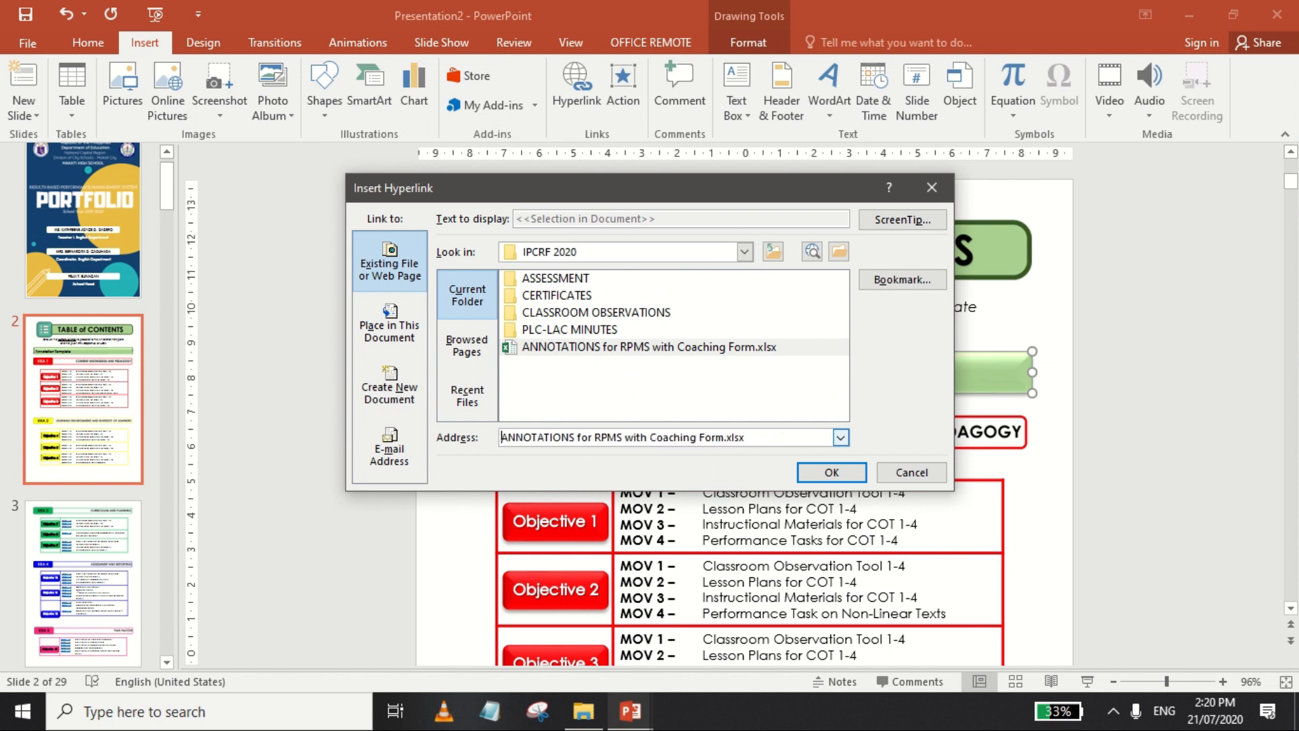
pyautogui.moveTo(830, 471)
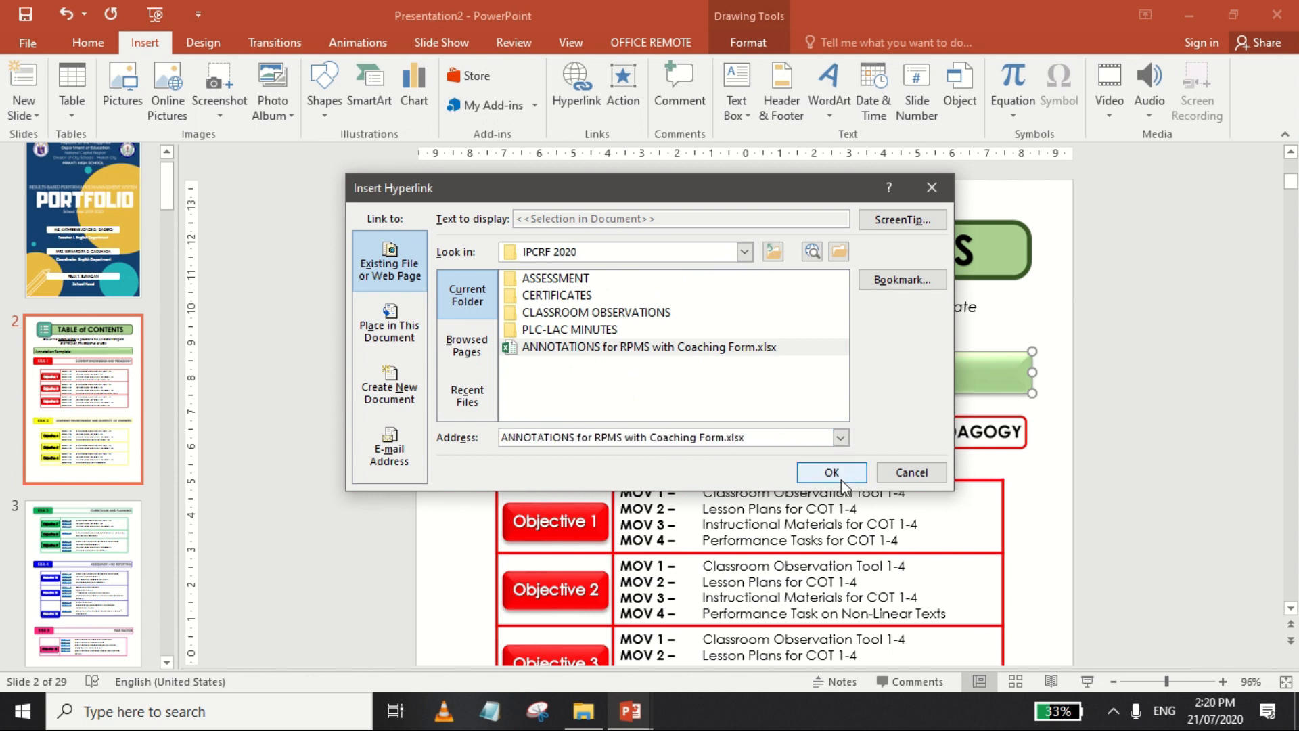
pyautogui.click(832, 475)
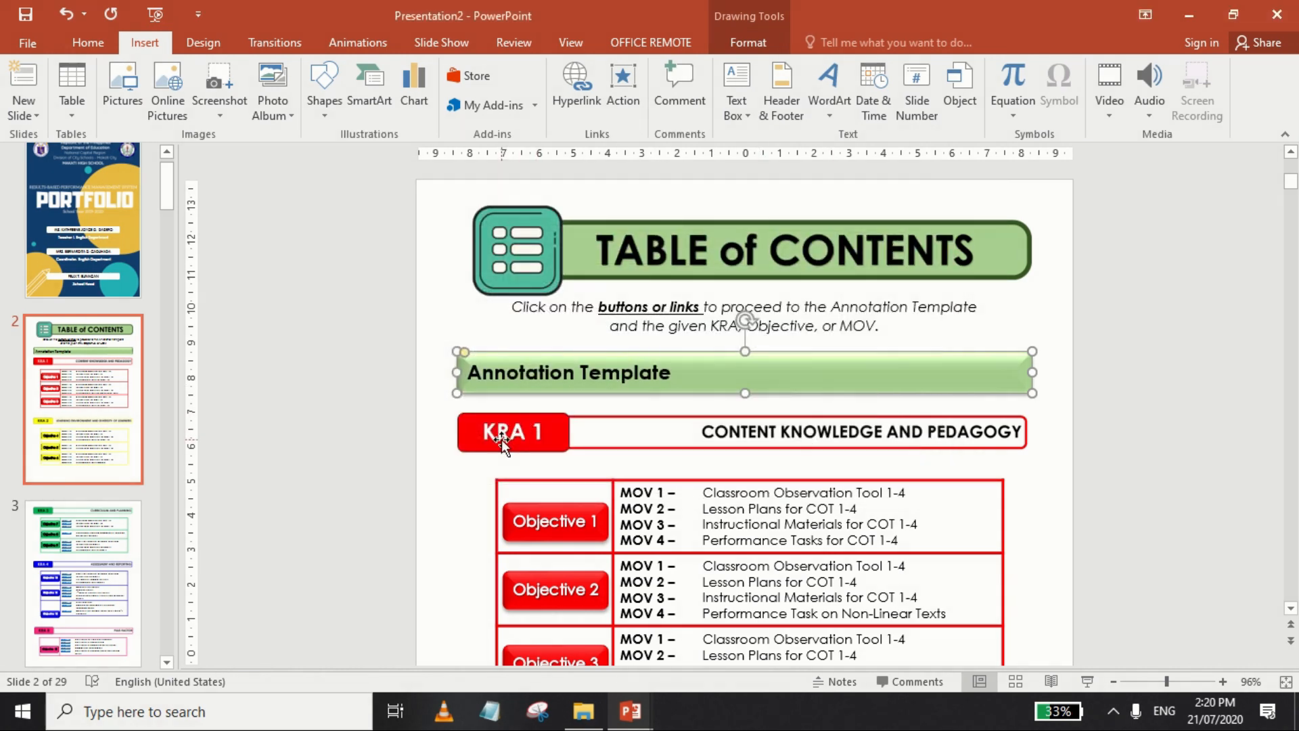
# Link the KRA 1 button to its slide within the presentation and select the Objective 1 button
pyautogui.click(575, 86)
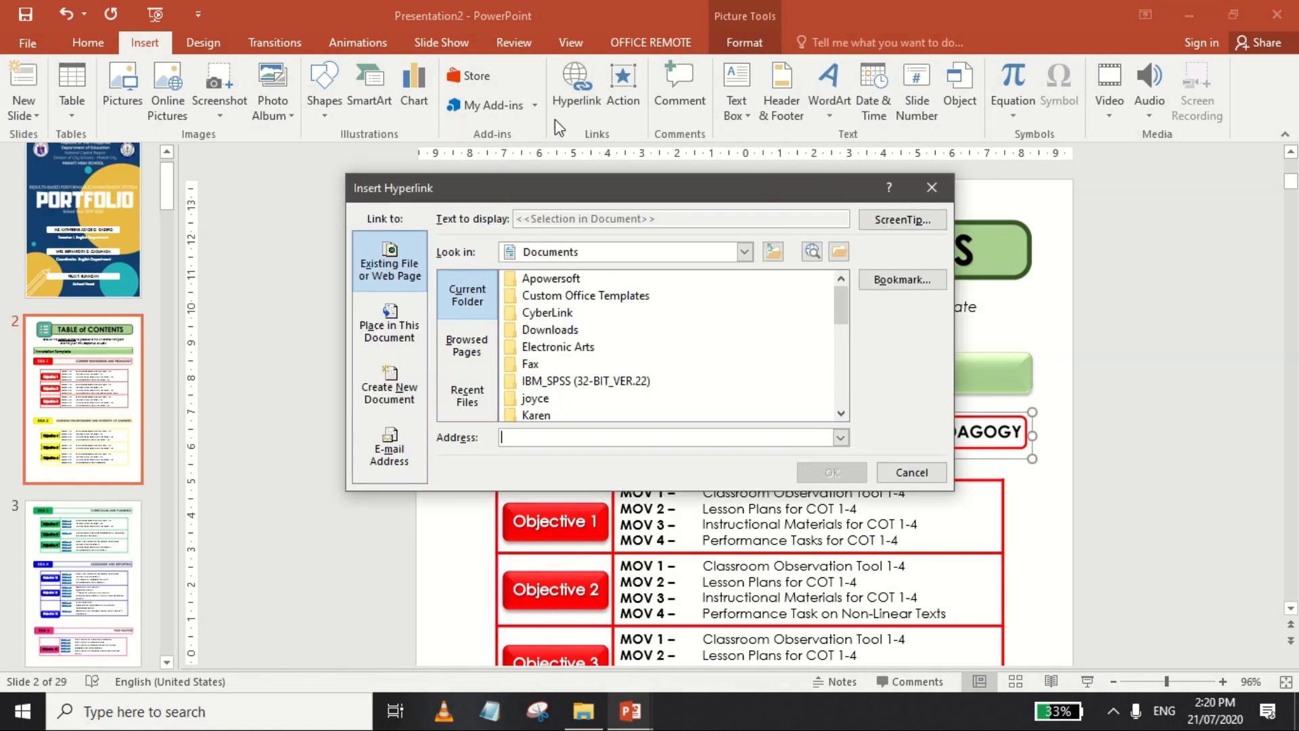
pyautogui.click(389, 323)
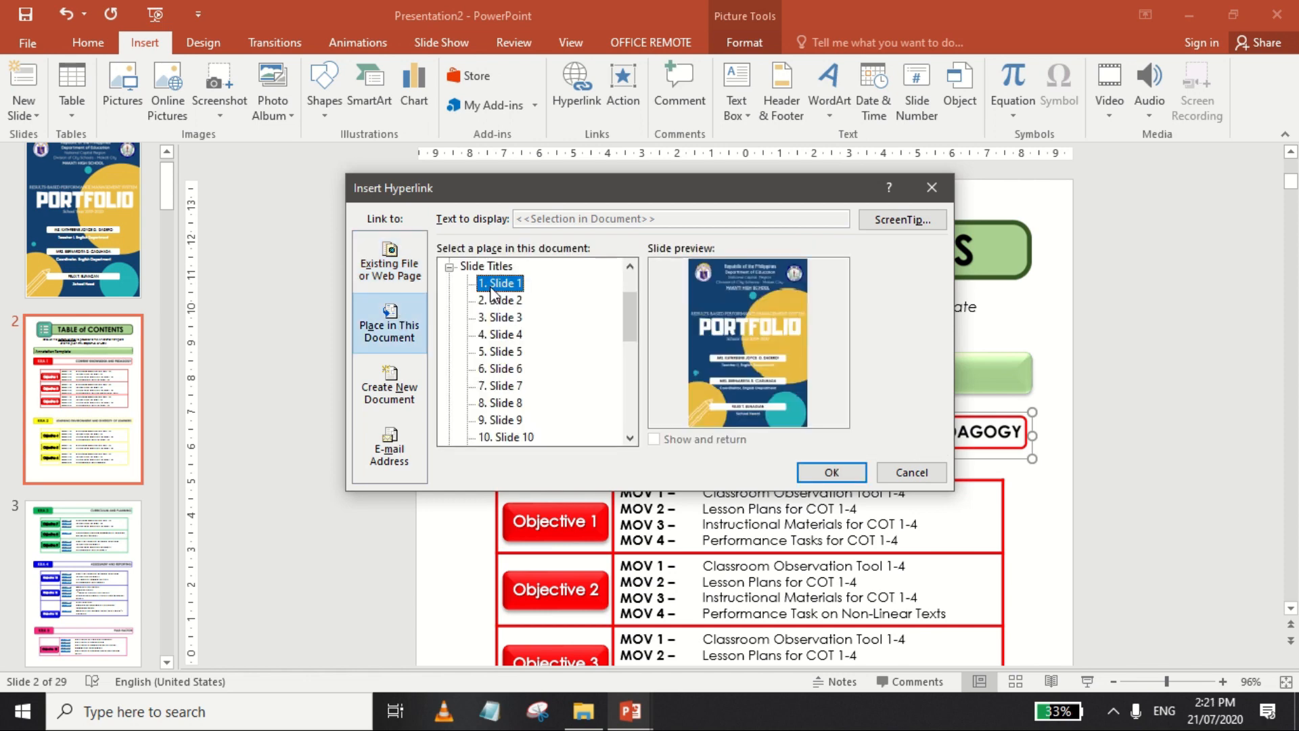
pyautogui.click(499, 334)
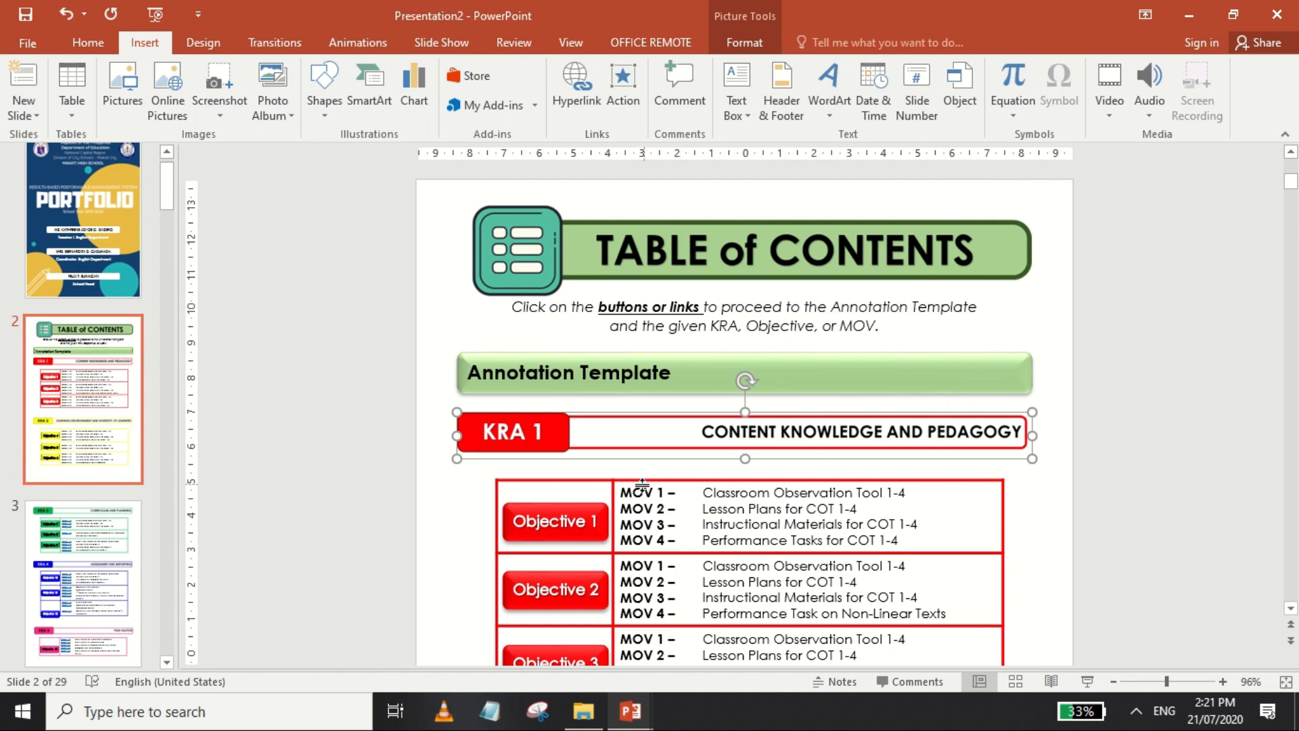
pyautogui.doubleClick(554, 521)
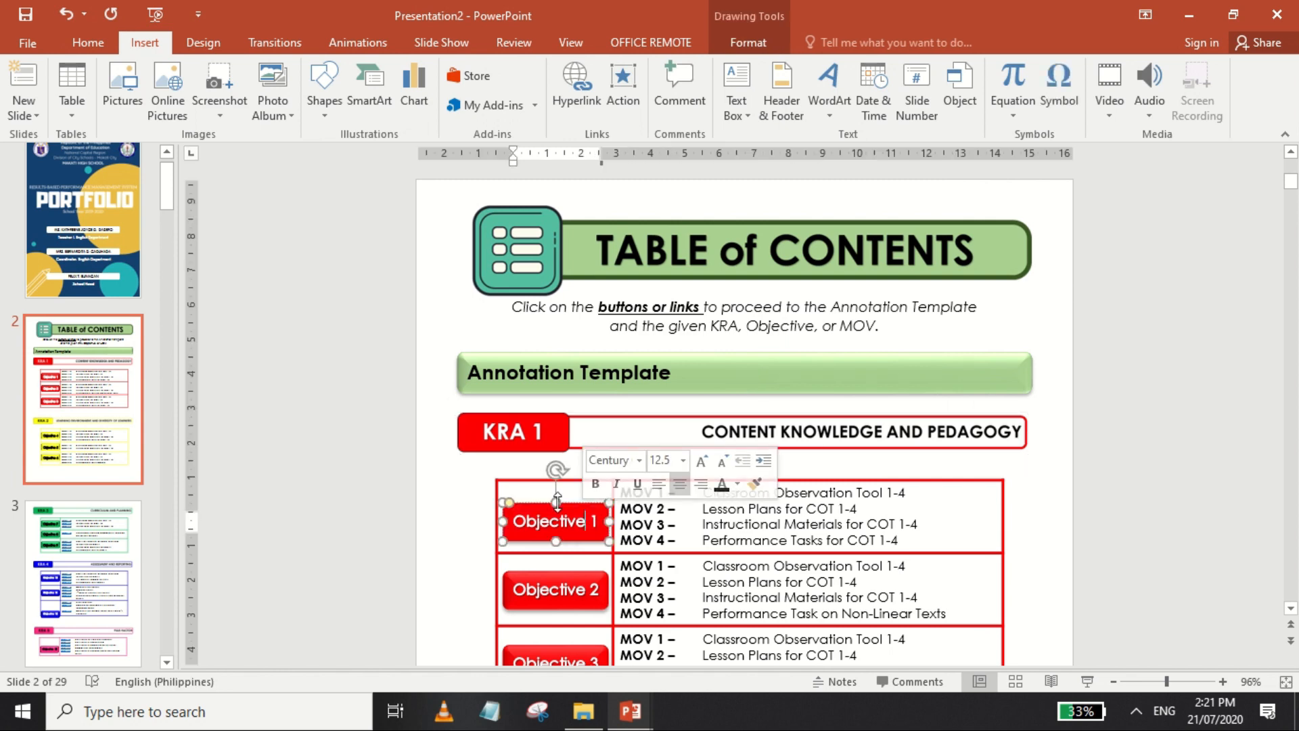
# Link Objective 1's MOV 1 and MOV 2 entries to their slides, MOV 2 jumping to slide 11
pyautogui.click(575, 86)
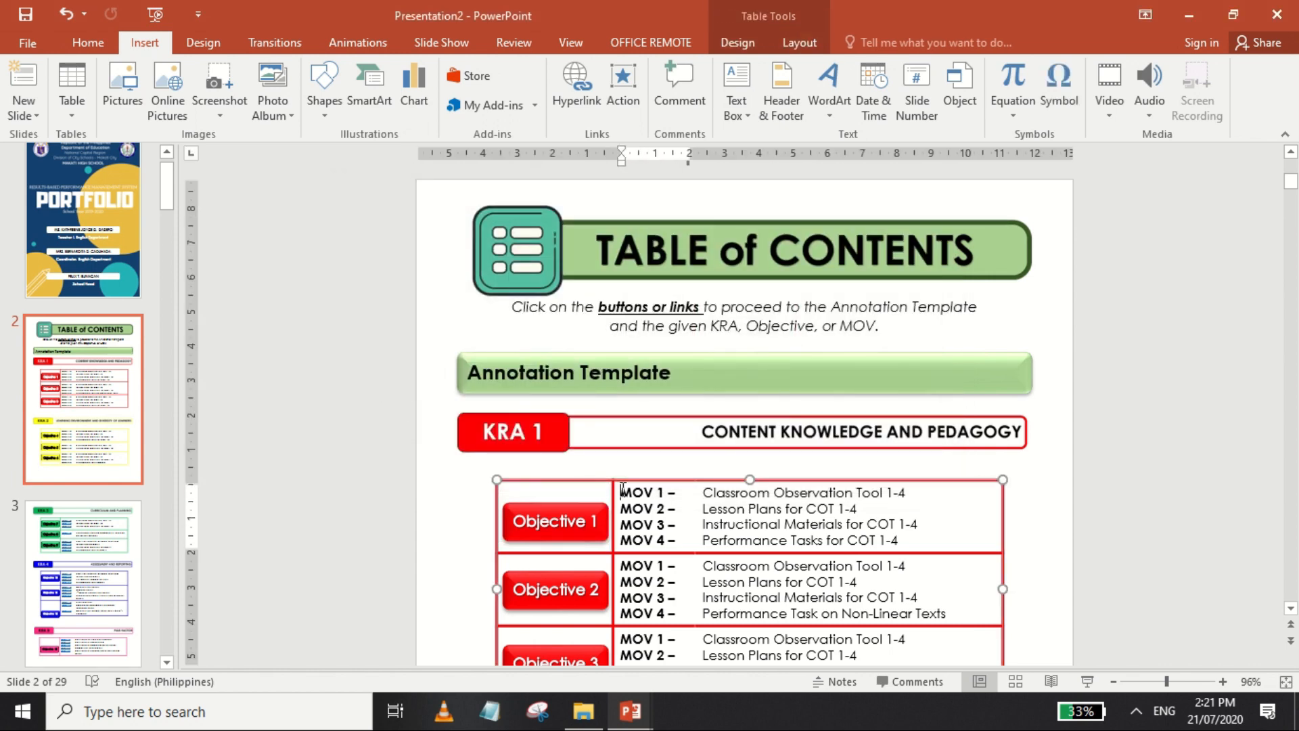
pyautogui.doubleClick(648, 491)
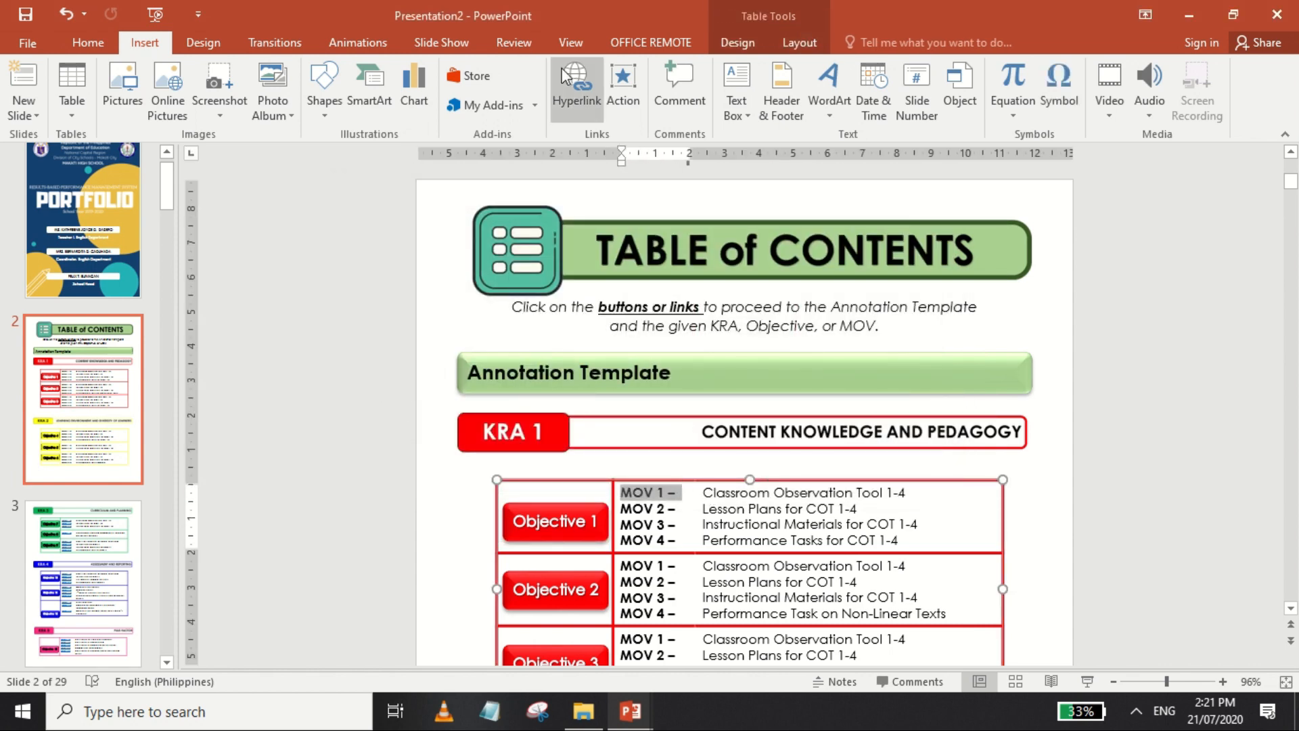
pyautogui.click(575, 86)
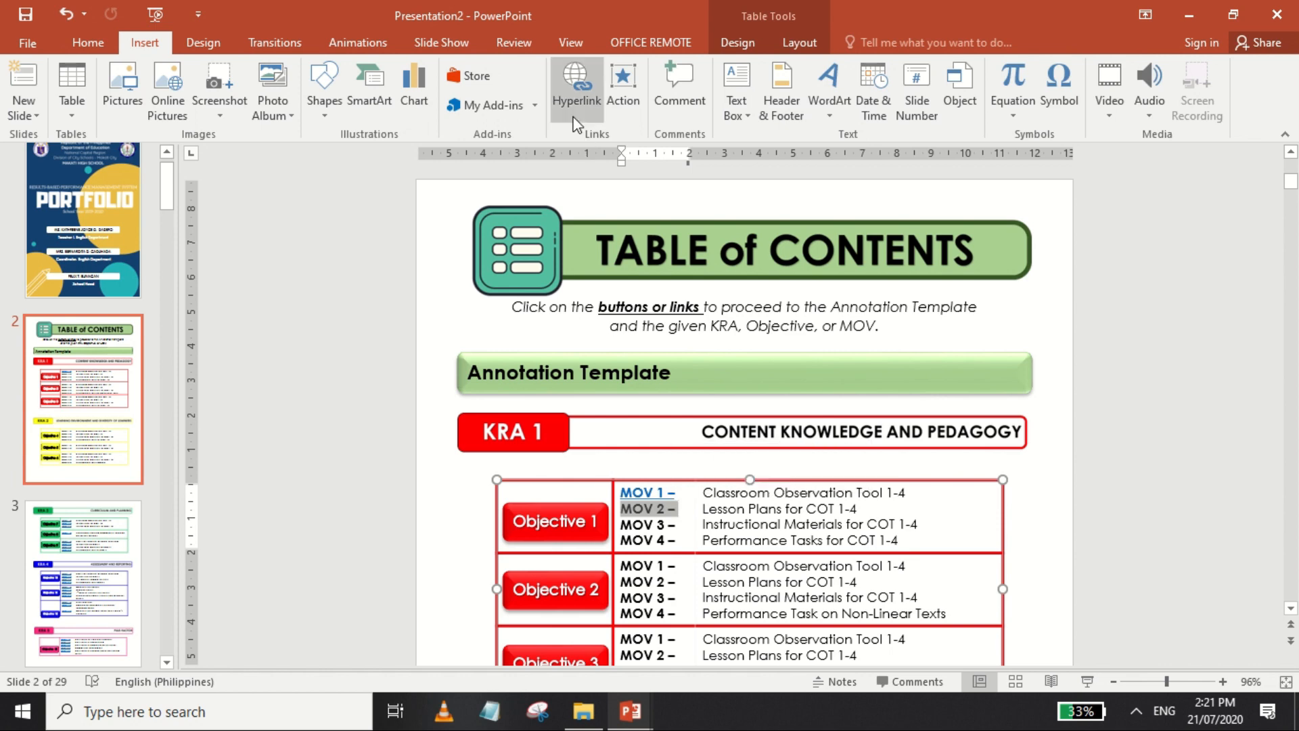
pyautogui.click(576, 89)
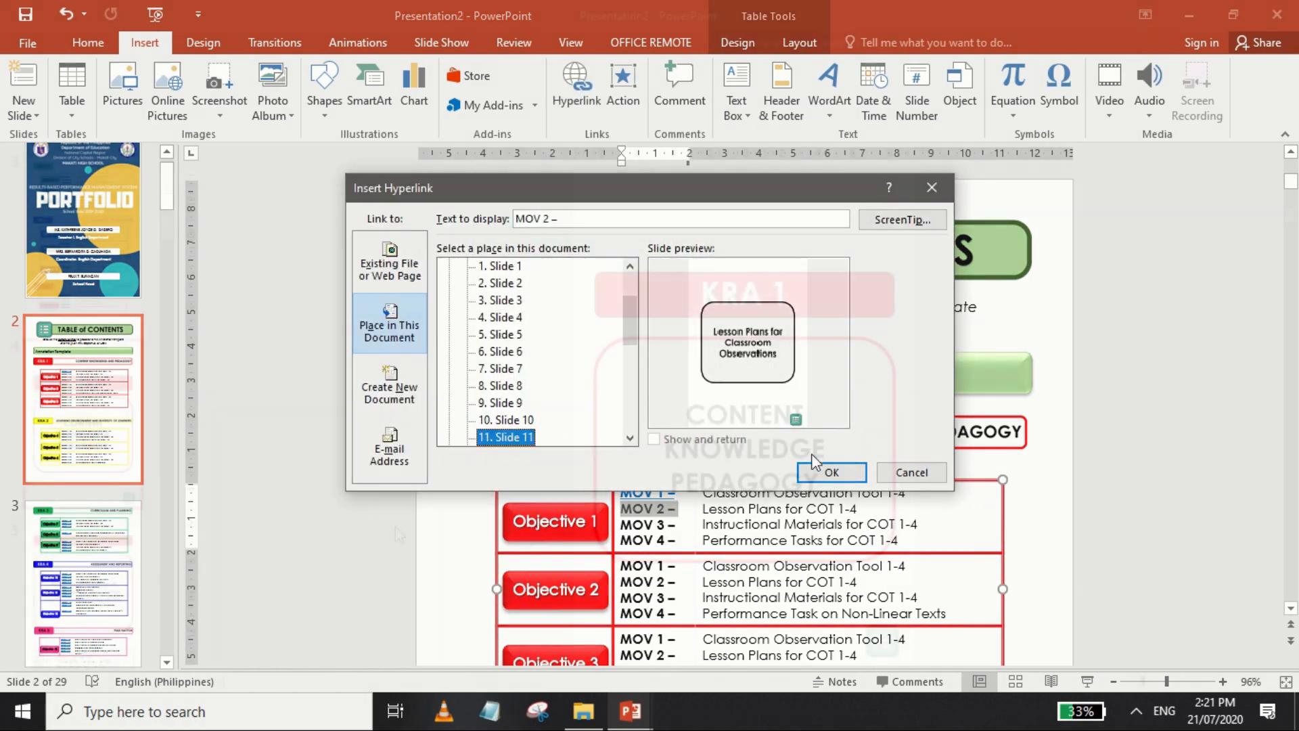
pyautogui.click(832, 472)
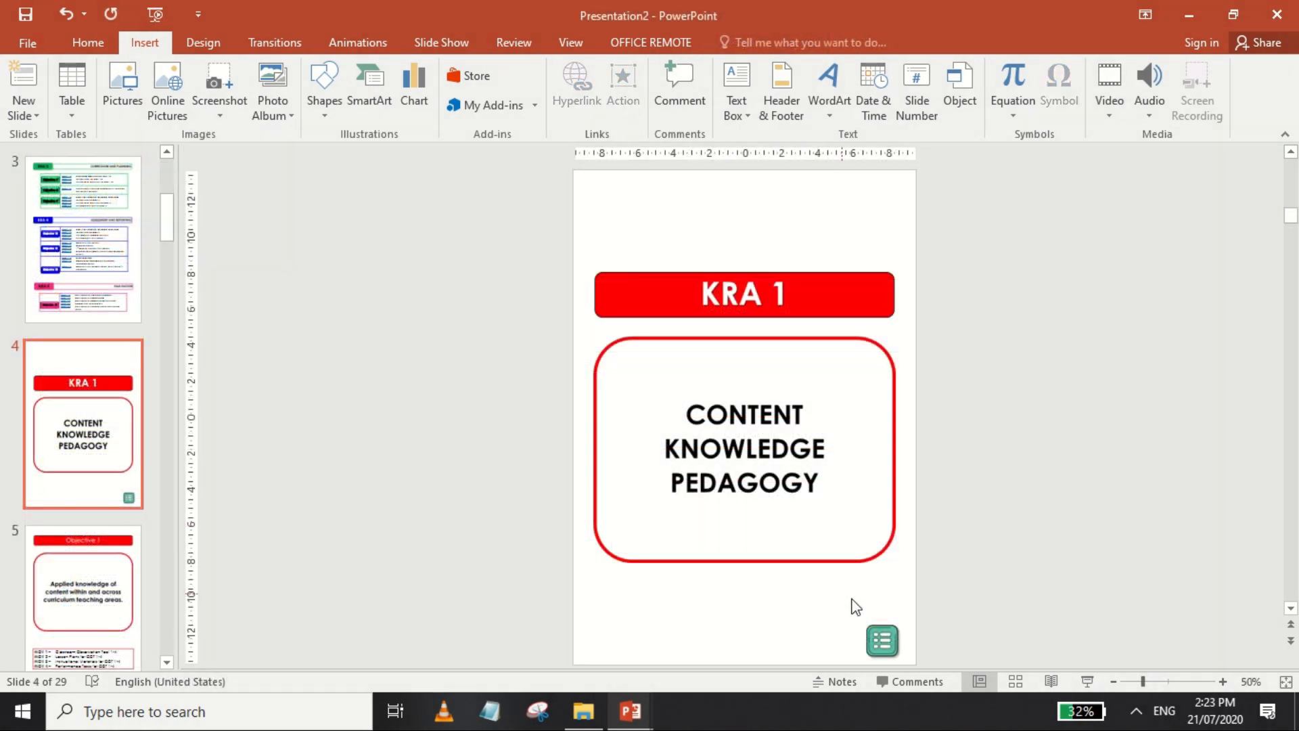
# Hyperlink the contents icon on the KRA 1 slide to Slide 2, the Table of Contents
pyautogui.click(881, 638)
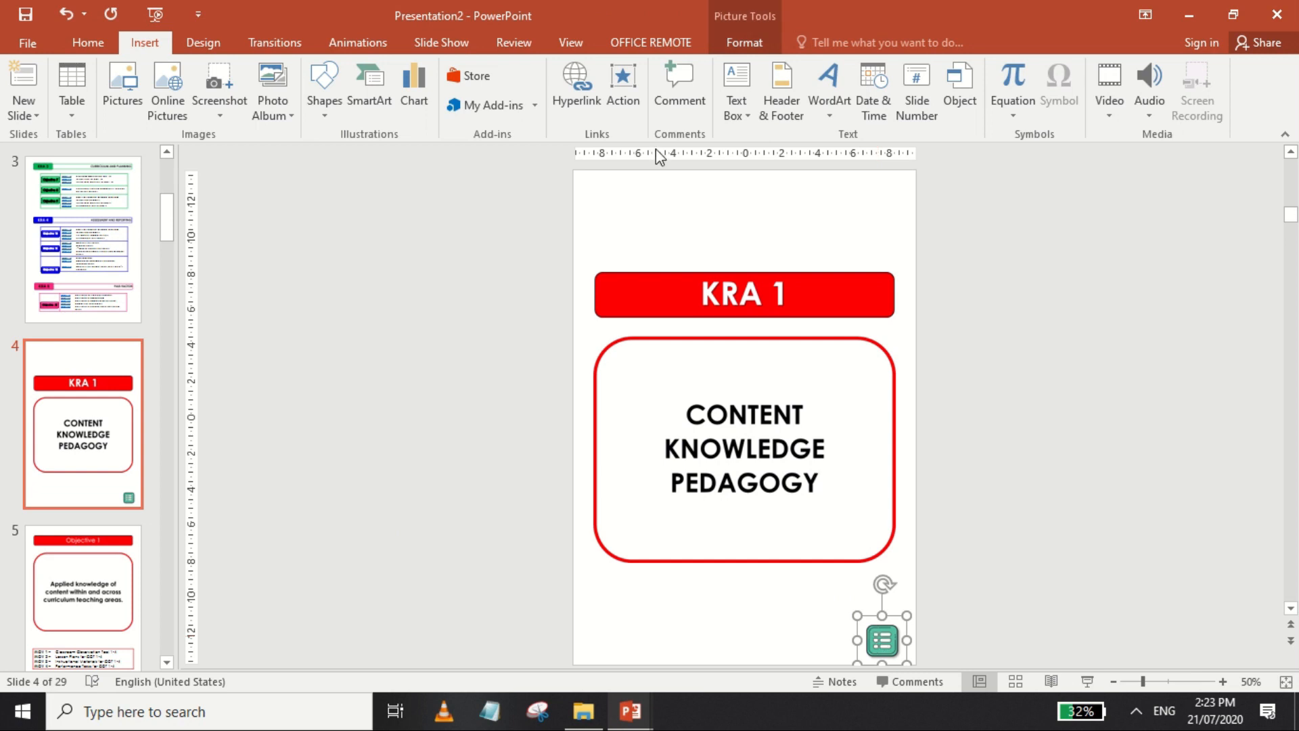
pyautogui.click(576, 90)
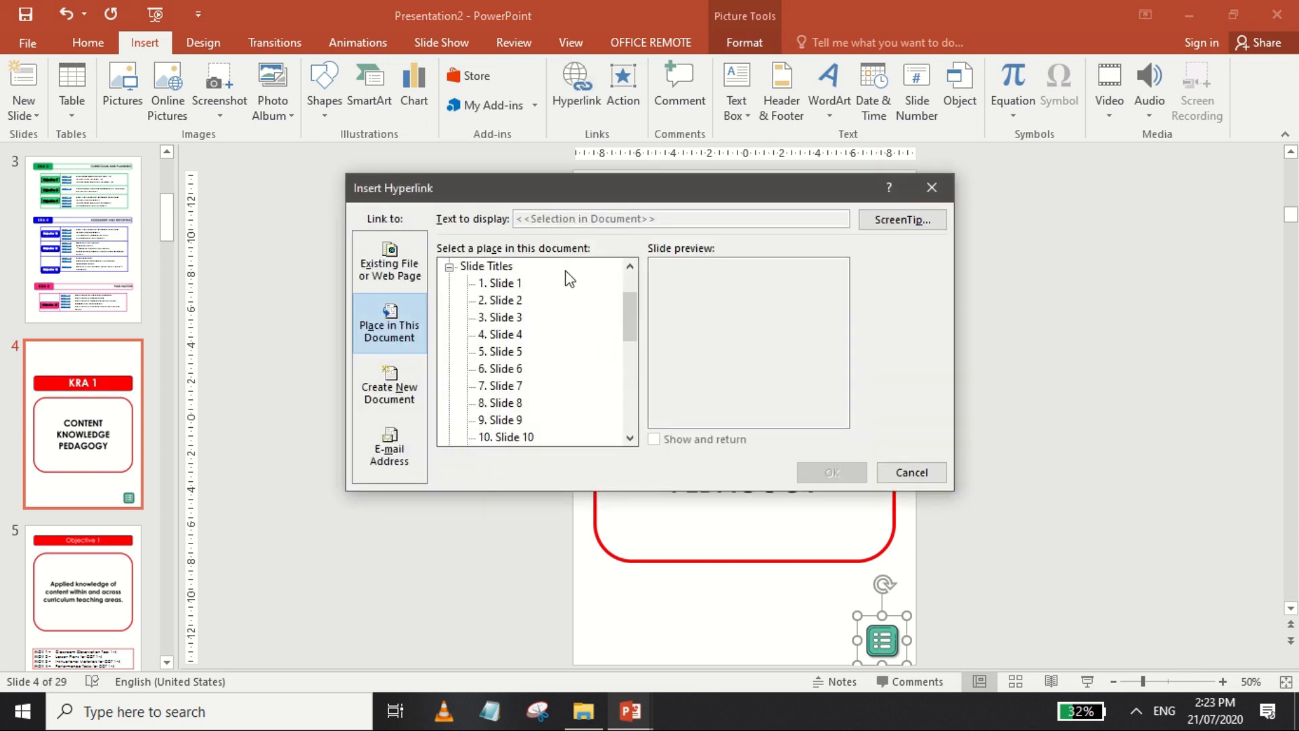
pyautogui.click(499, 301)
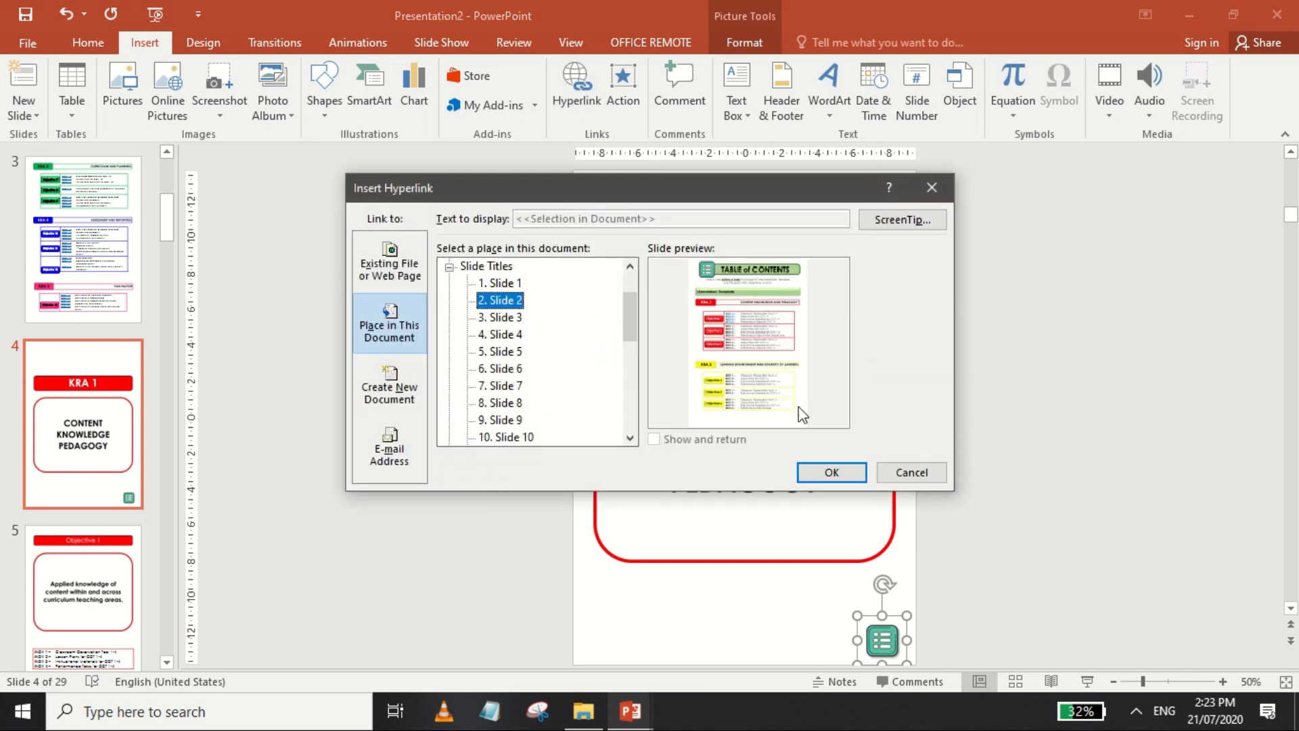
pyautogui.click(829, 470)
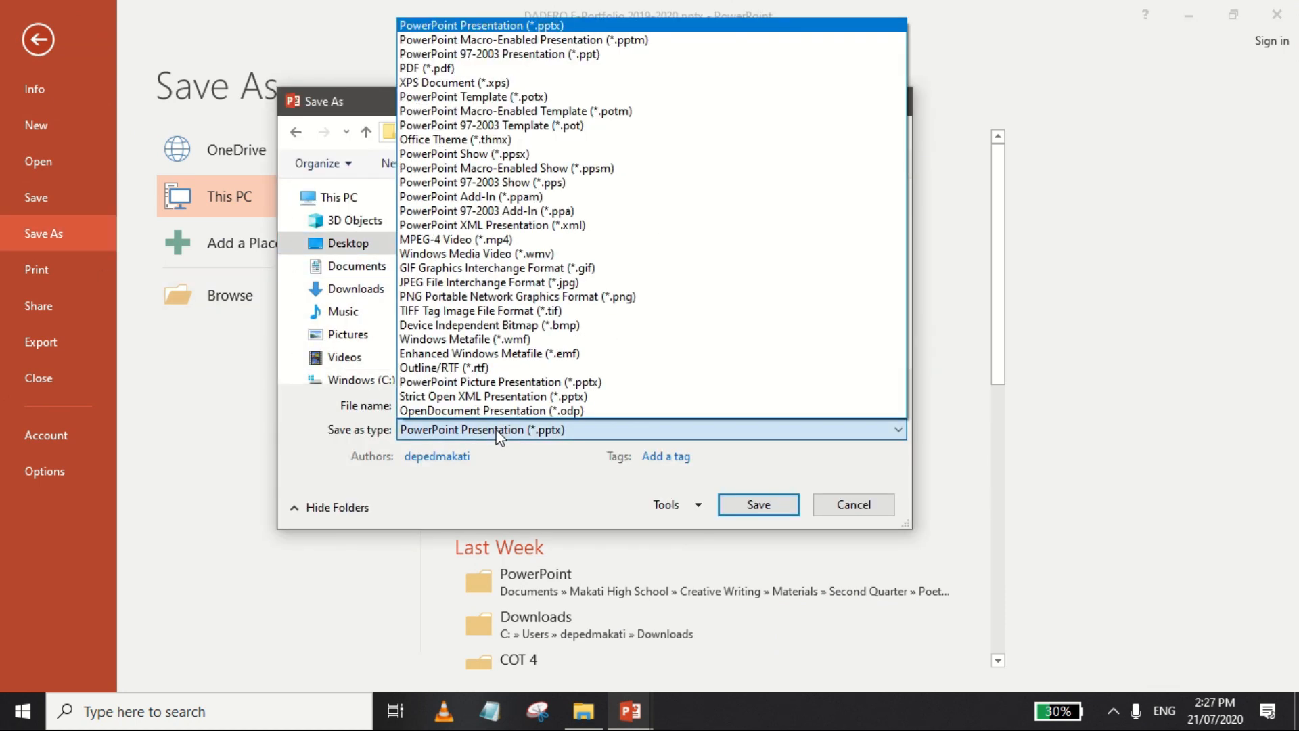
# Choose PowerPoint Show (*.ppsx) as the save format for the e-portfolio
pyautogui.click(464, 153)
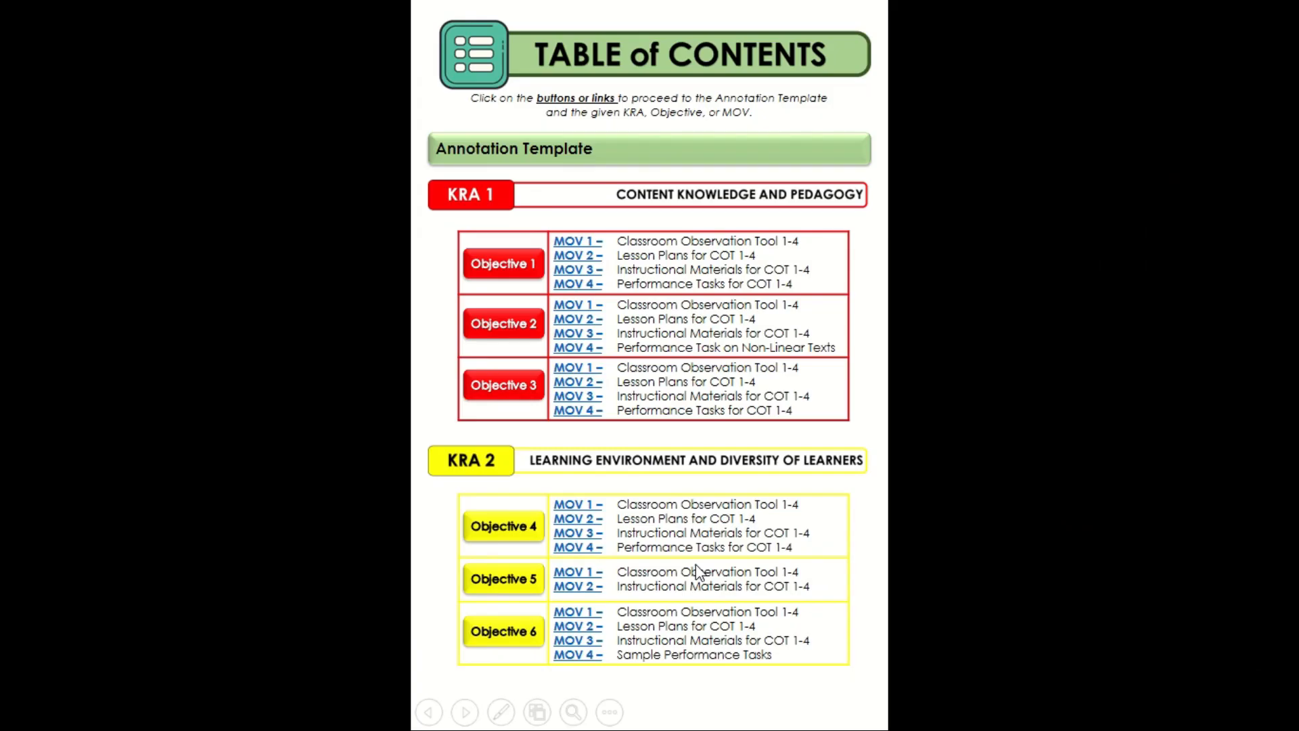
pyautogui.click(503, 264)
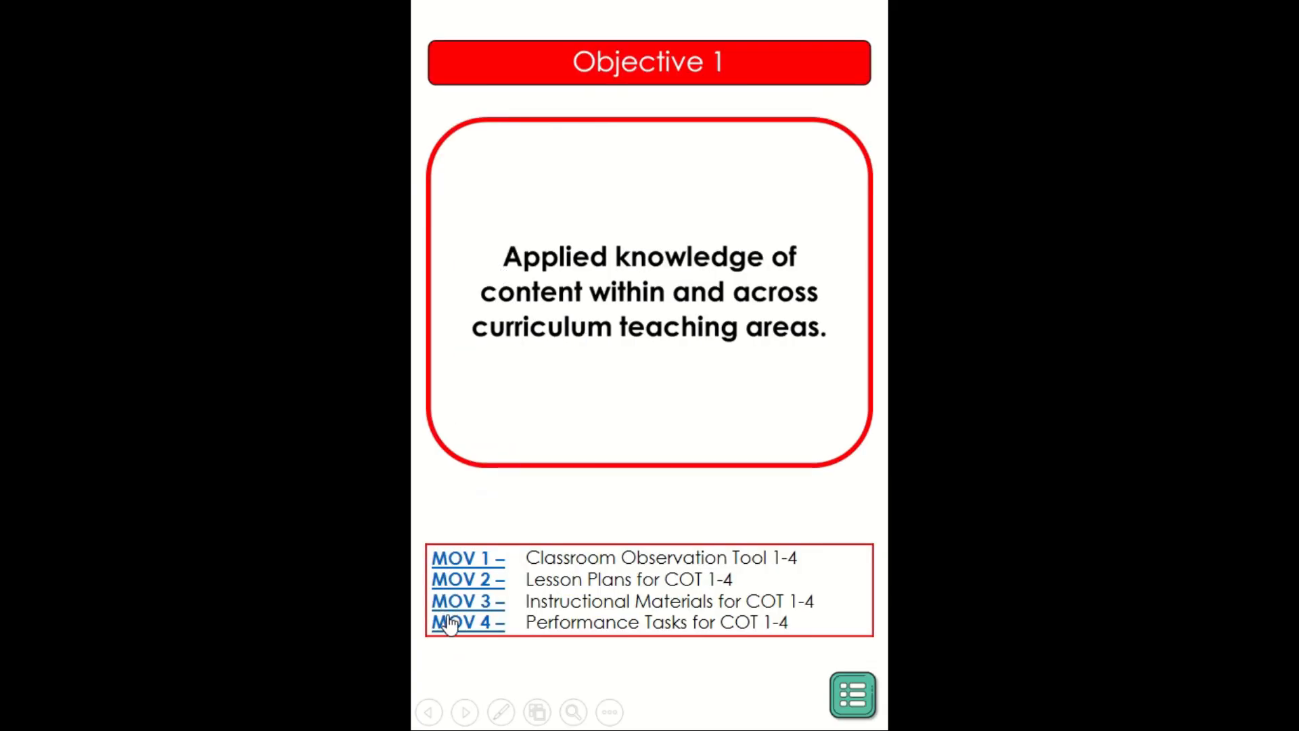
pyautogui.click(853, 694)
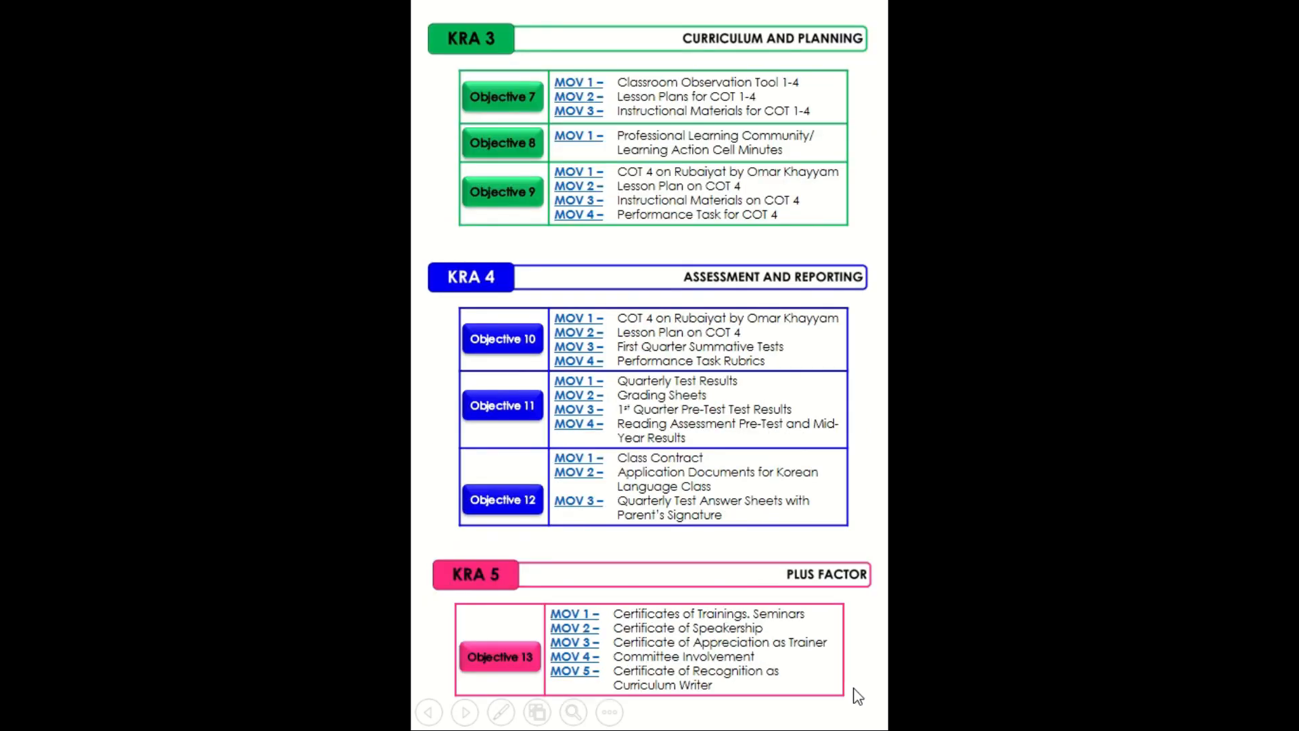
pyautogui.click(574, 656)
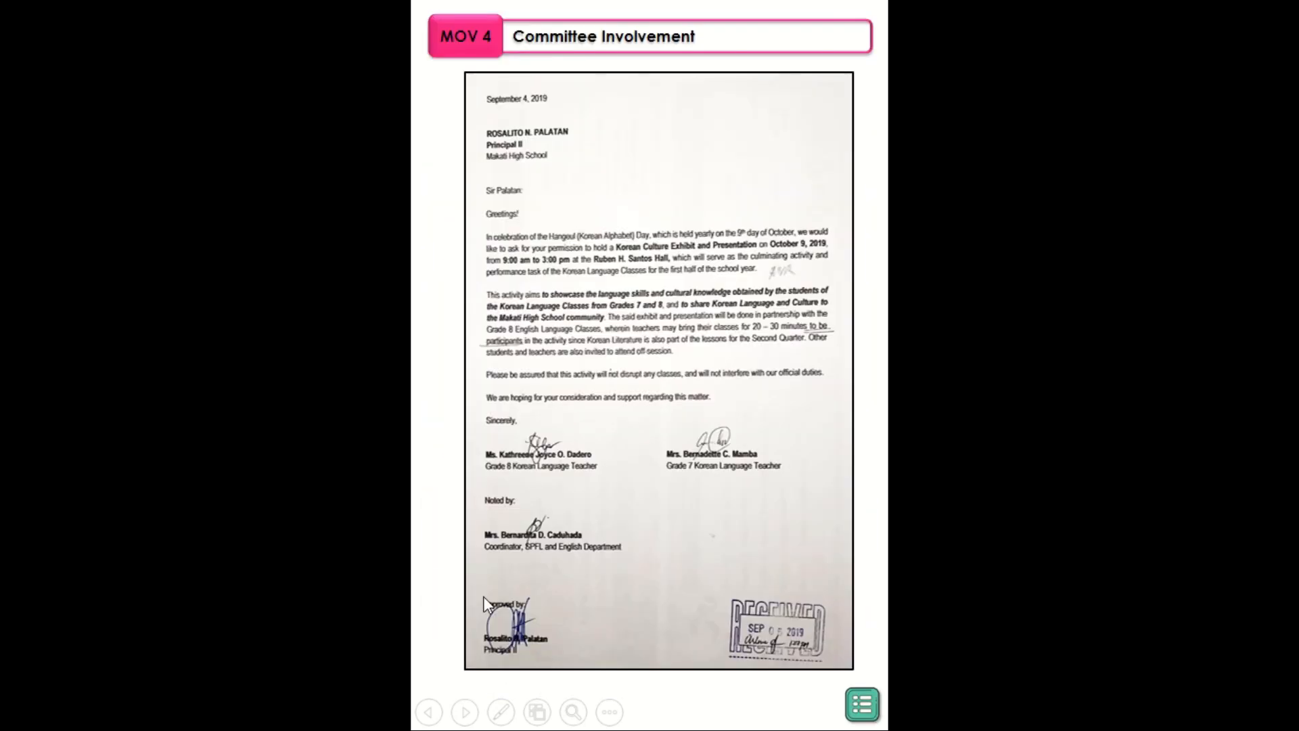
pyautogui.click(860, 703)
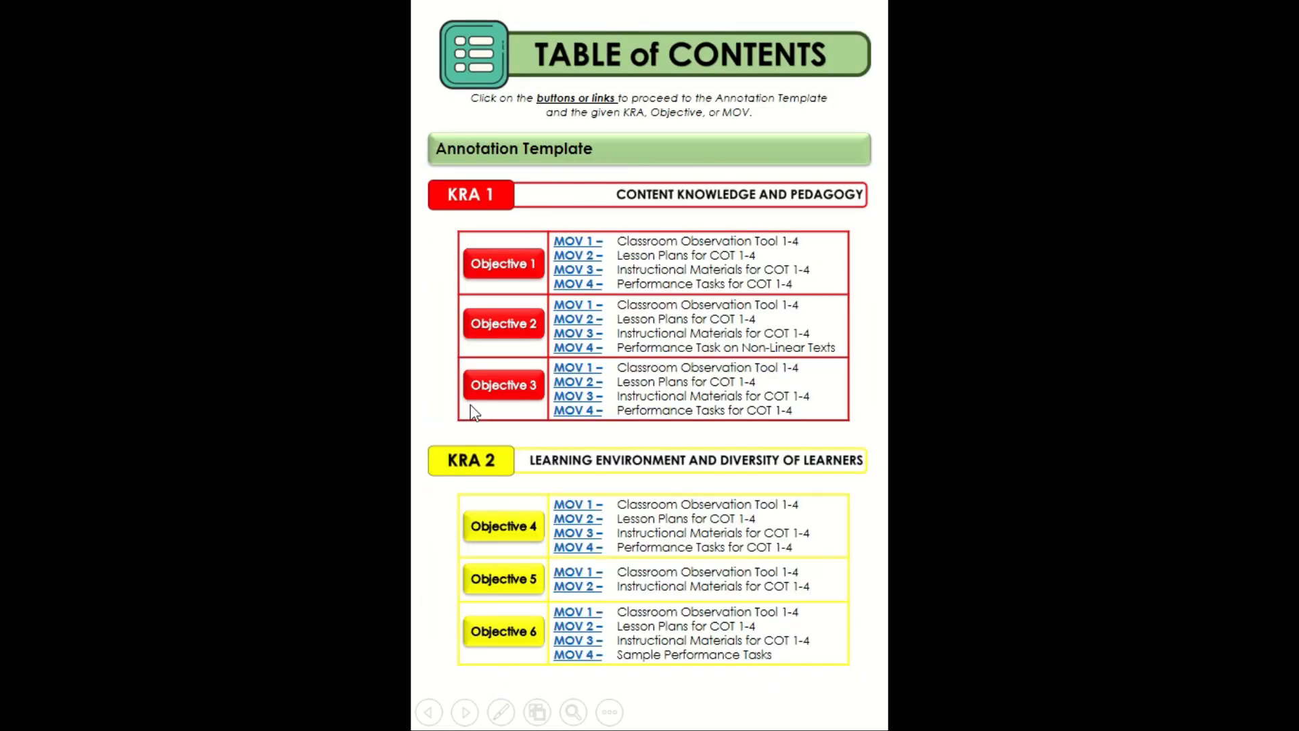